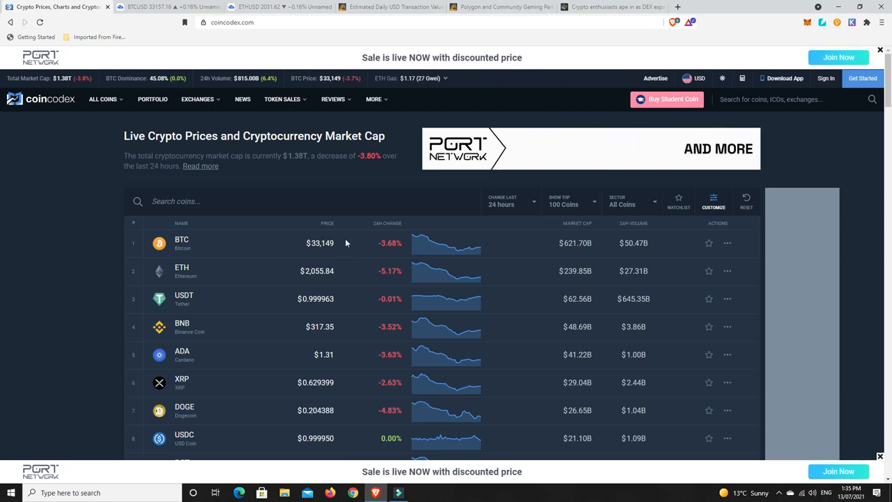
Step: Limit the CoinCodex table to the top 50 coins and rank them by 24-hour change
scroll("down", 3)
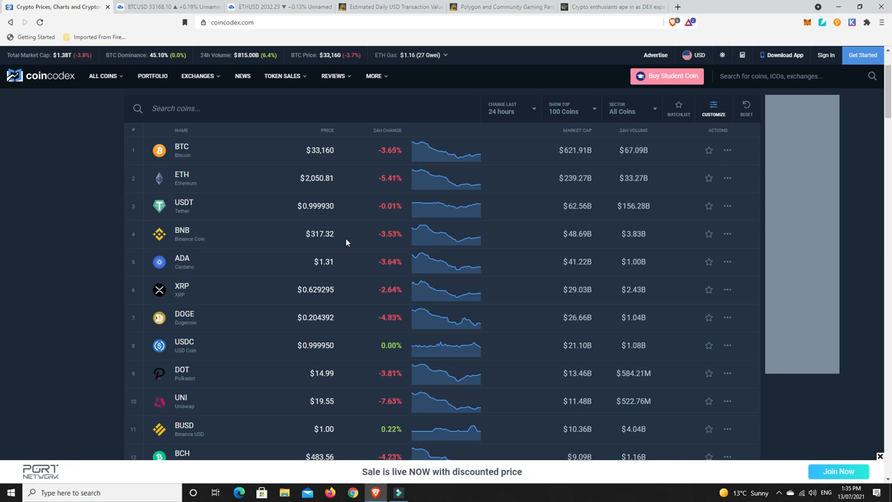
mouse_move(338, 237)
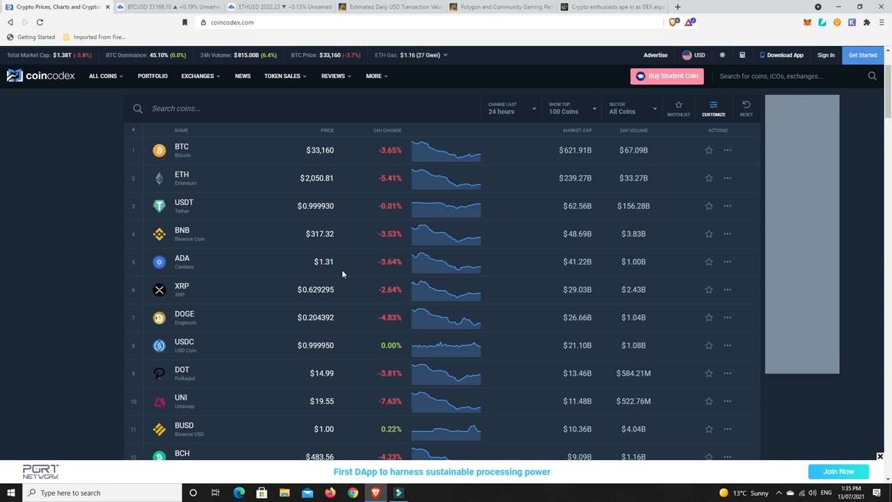
scroll("up", 3)
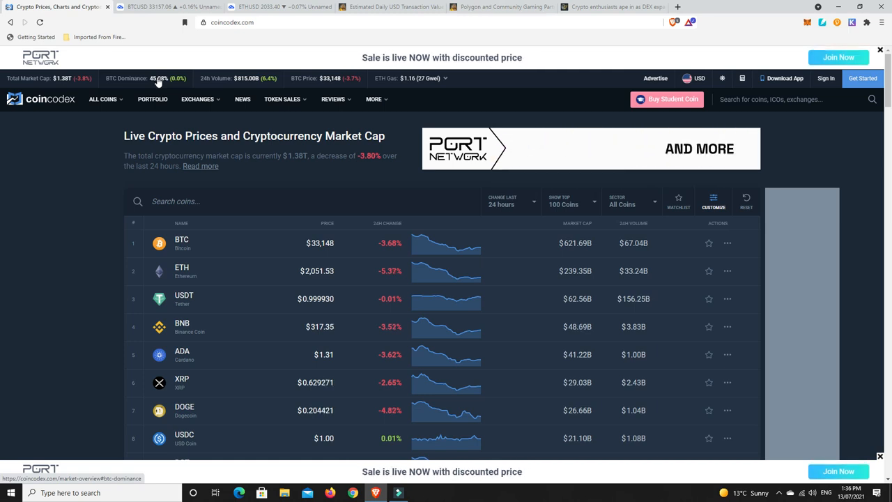
mouse_move(316, 335)
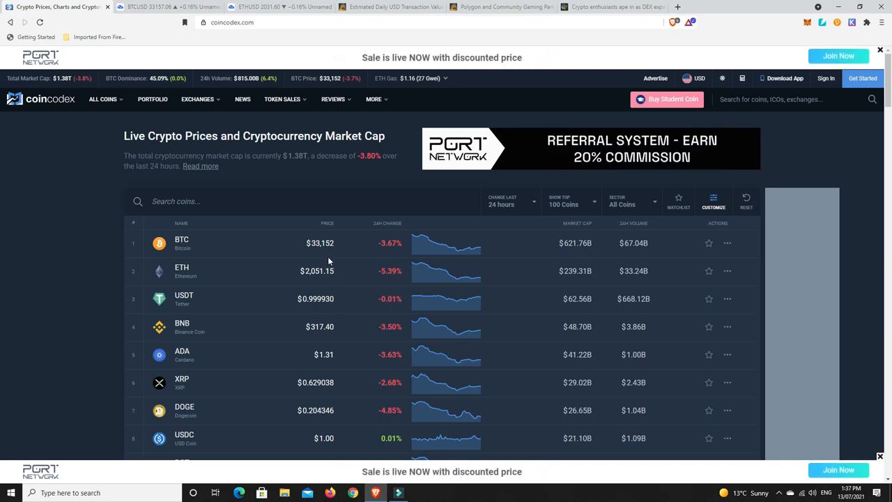
mouse_move(319, 254)
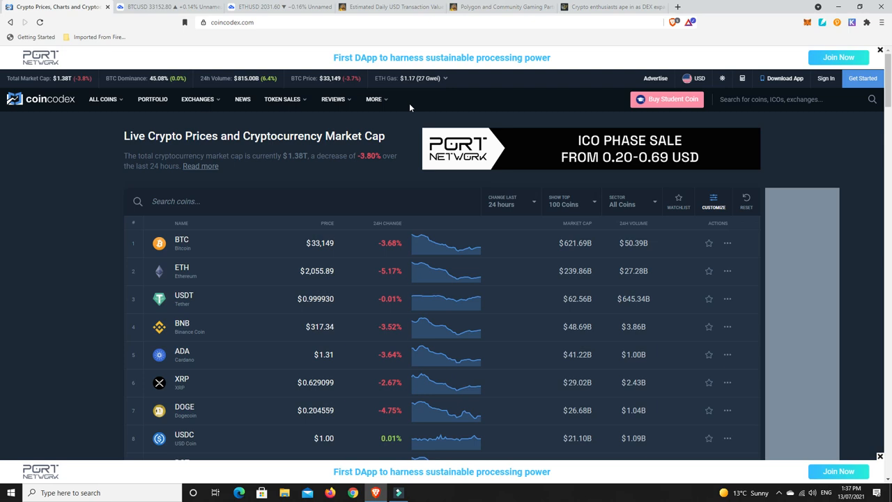
scroll("down", 3)
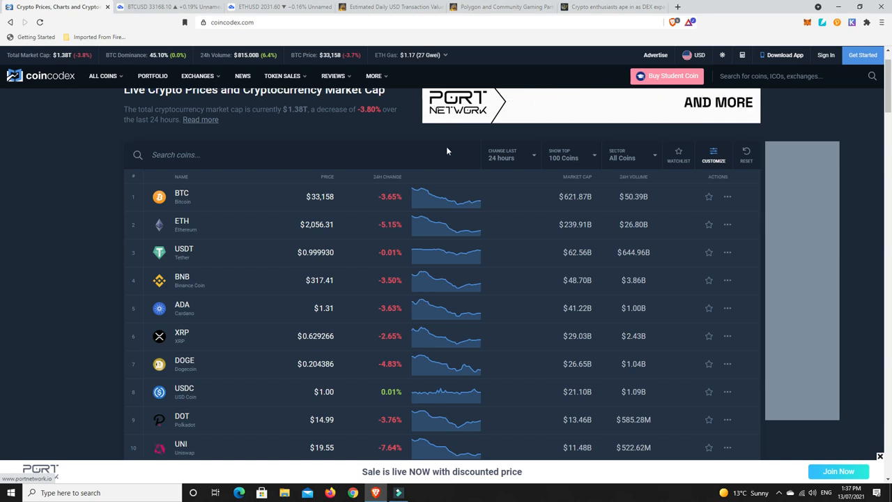
mouse_move(460, 280)
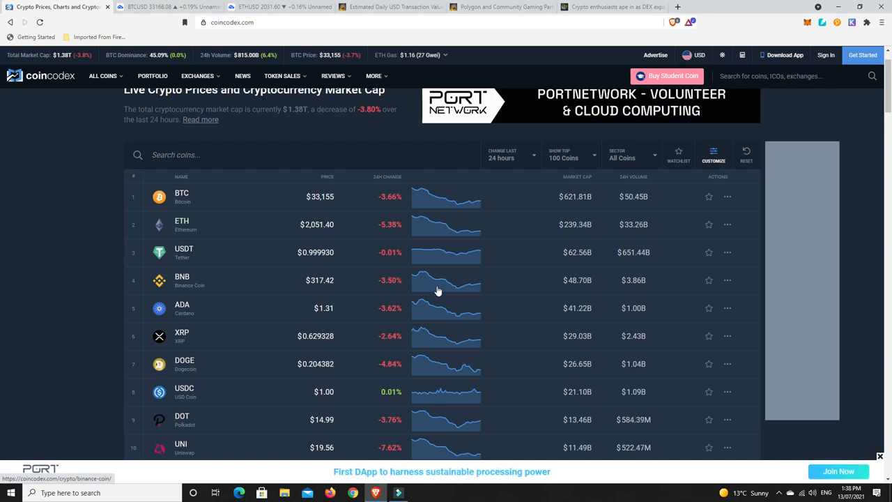
mouse_move(309, 215)
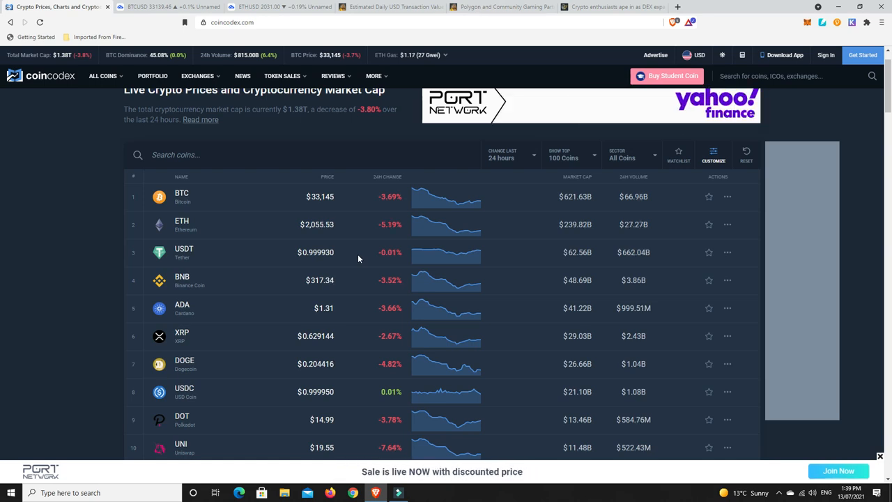
mouse_move(340, 268)
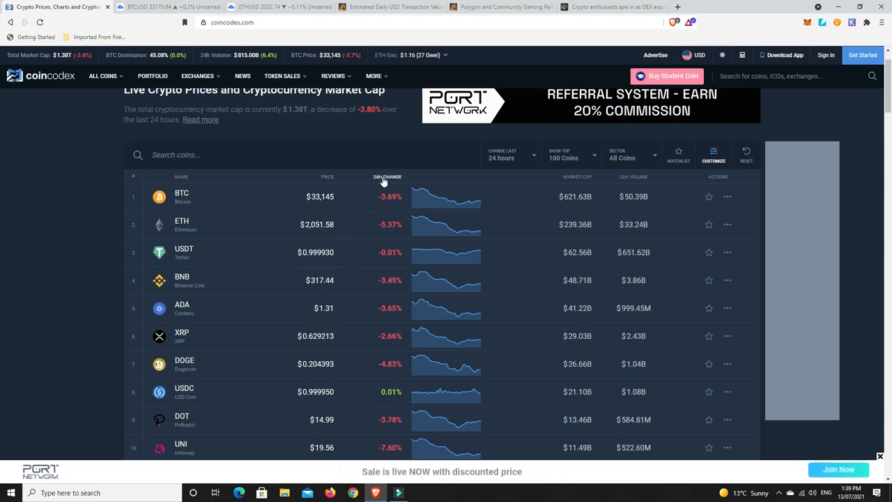
left_click(571, 154)
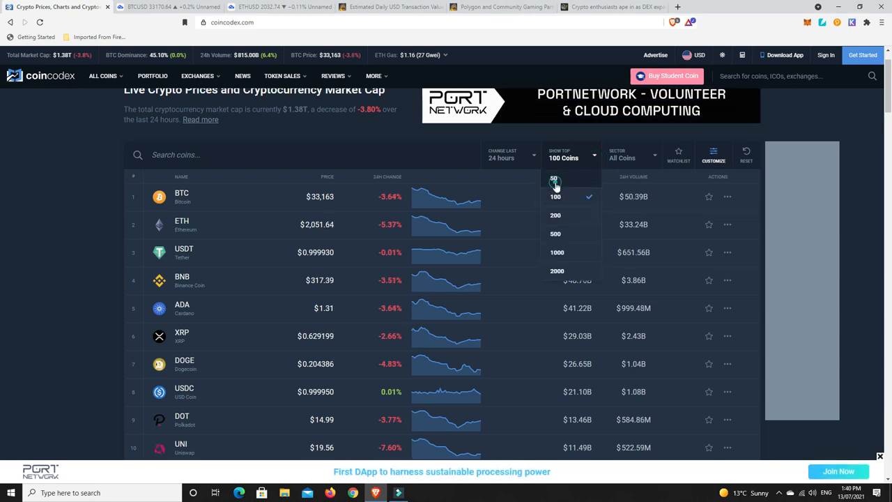
left_click(555, 179)
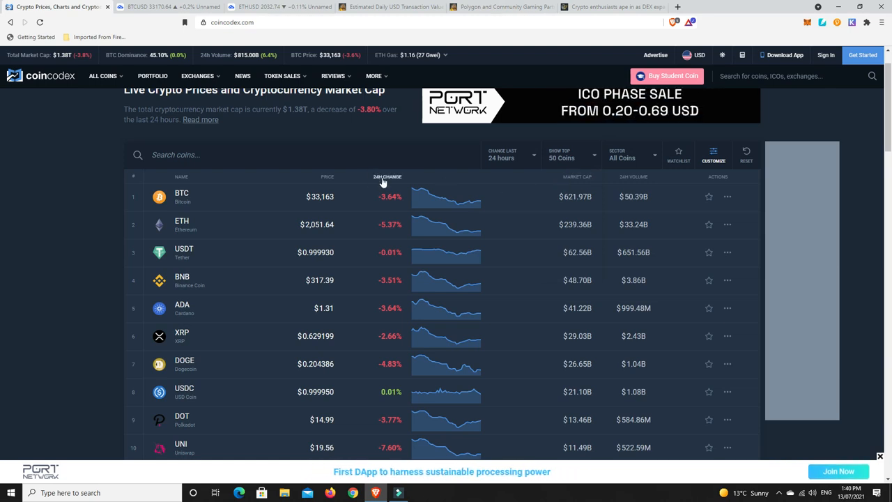
left_click(382, 176)
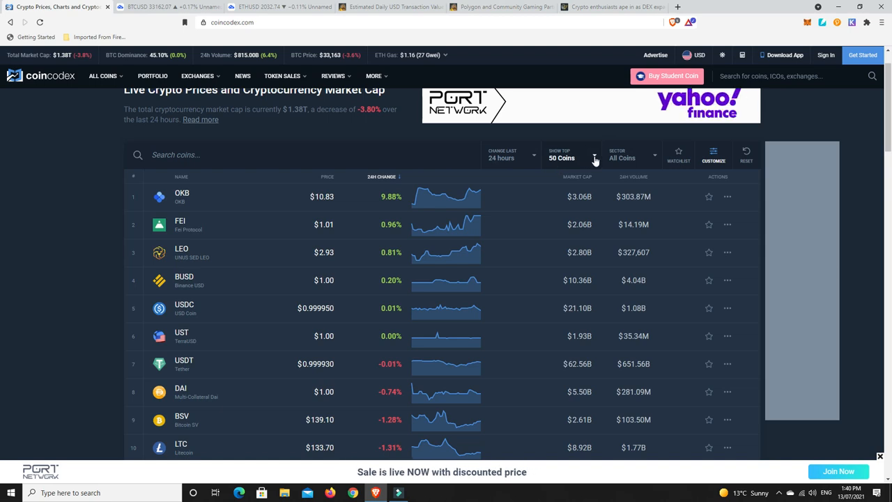
Step: Return to the top 100 coins and rank them by 24-hour change, biggest losers first (SNX −12.06%)
left_click(570, 154)
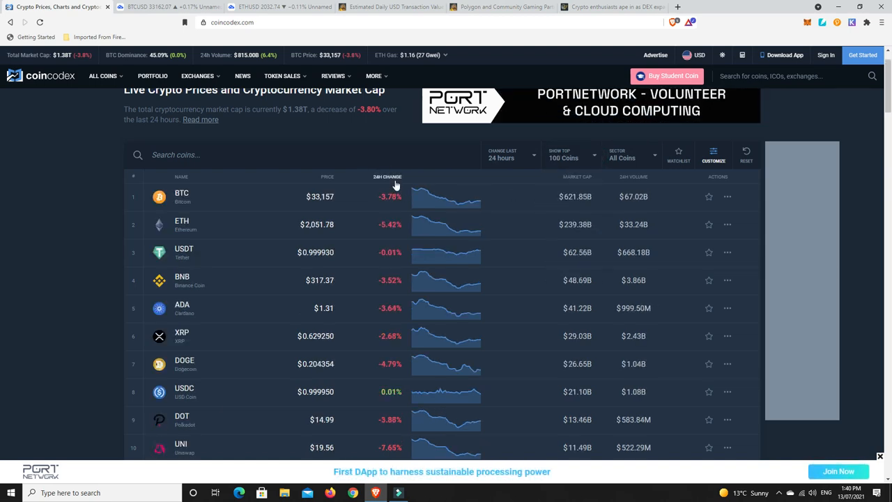
left_click(388, 176)
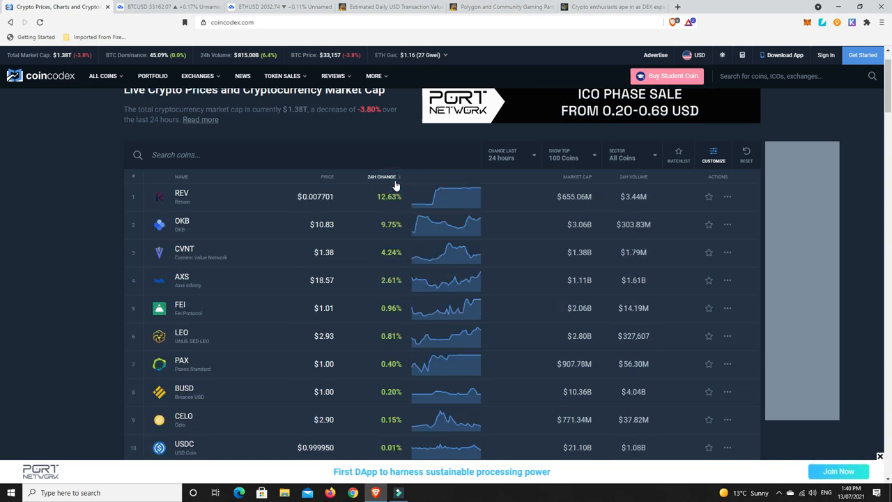
mouse_move(323, 210)
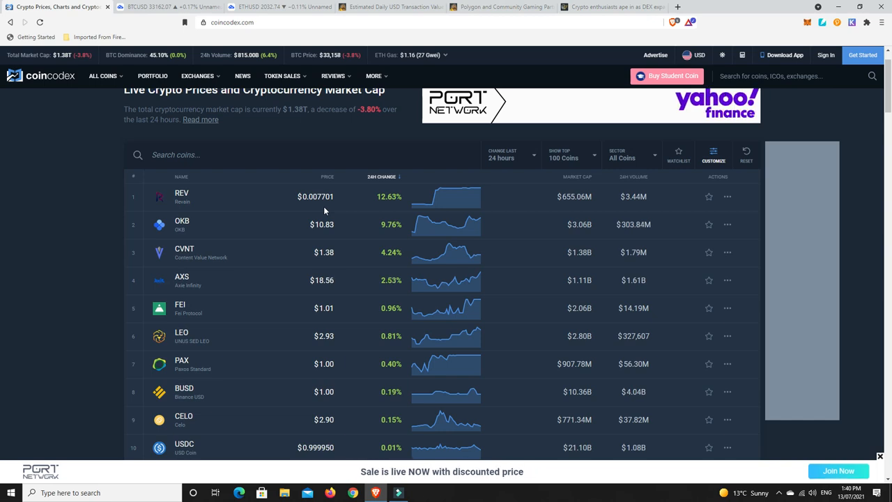
mouse_move(290, 225)
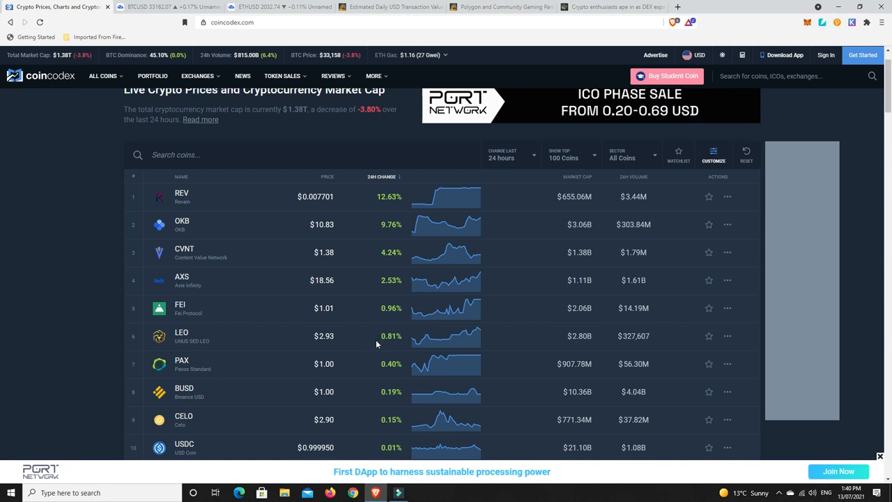
scroll("down", 3)
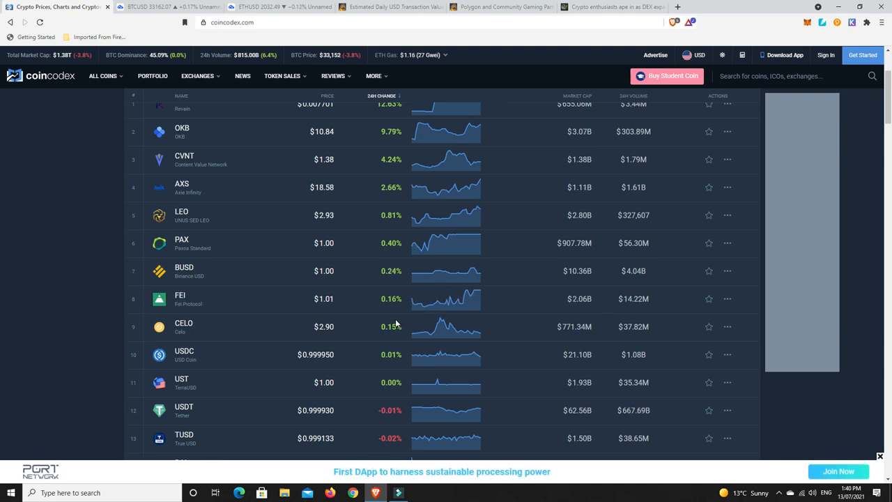
scroll("up", 3)
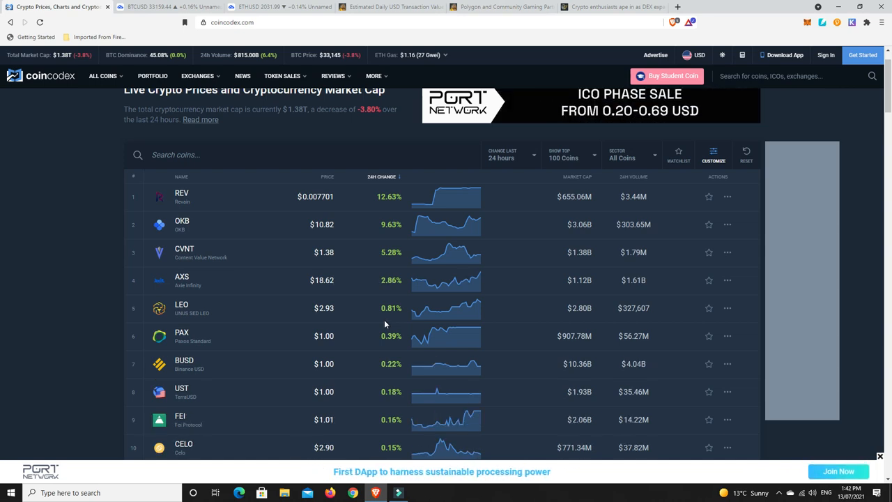
mouse_move(373, 324)
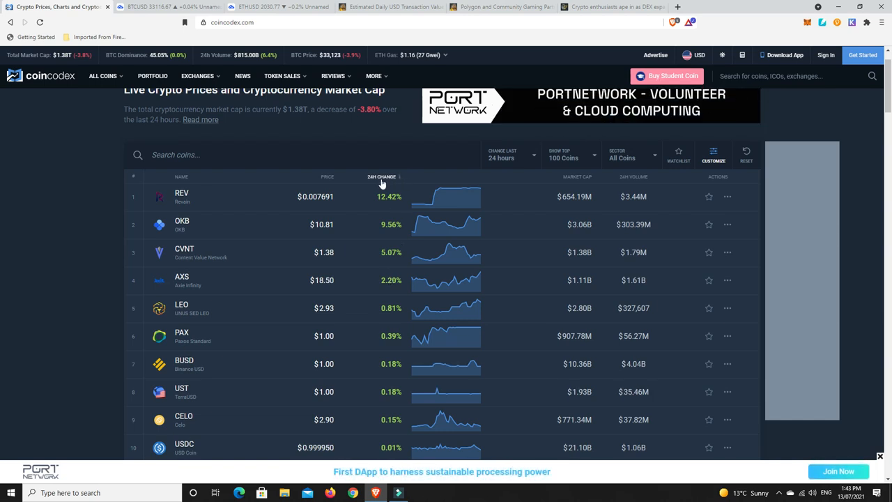
left_click(382, 178)
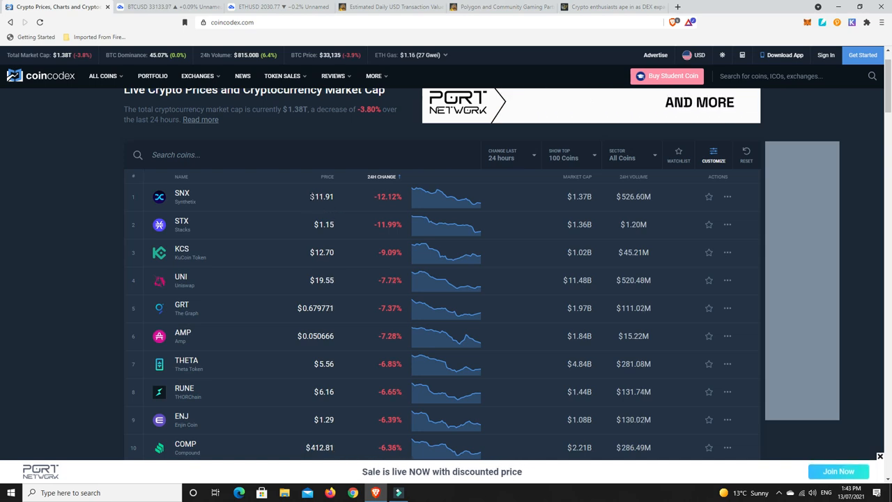
mouse_move(159, 198)
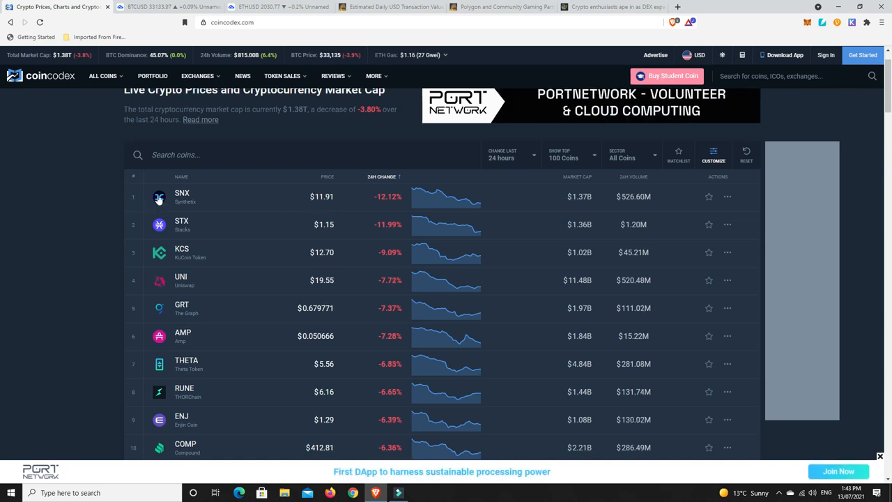
mouse_move(216, 204)
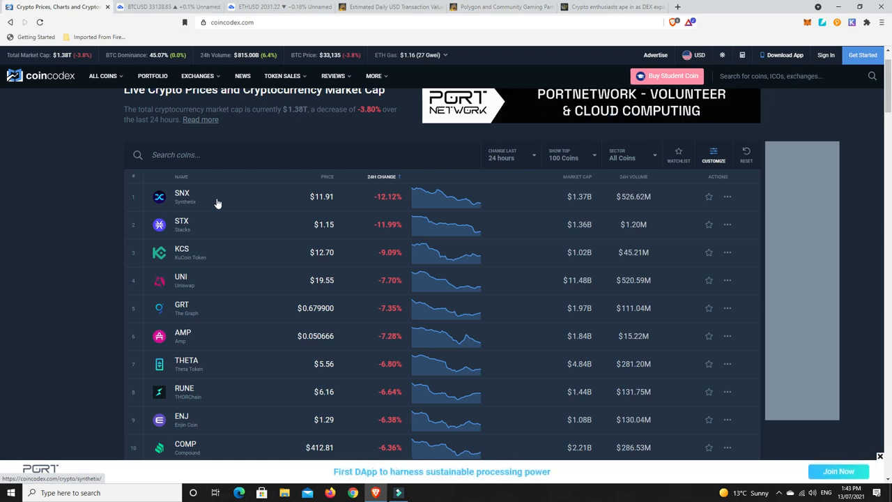
mouse_move(183, 203)
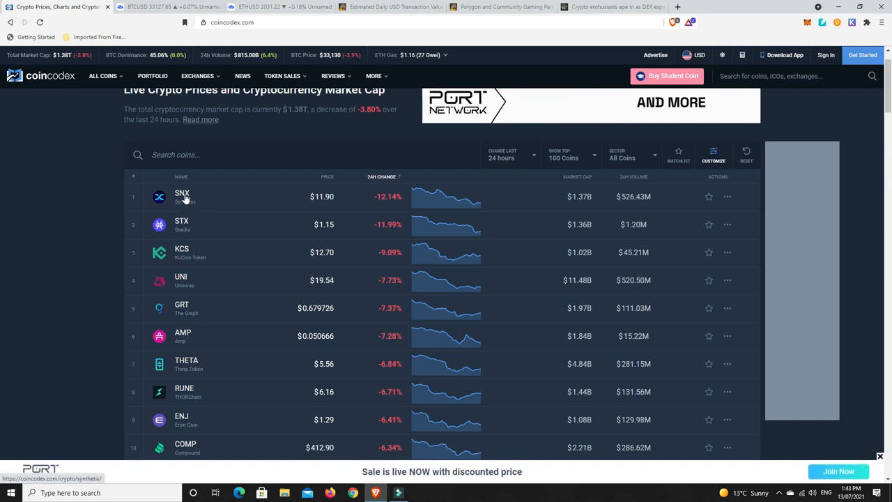
mouse_move(174, 284)
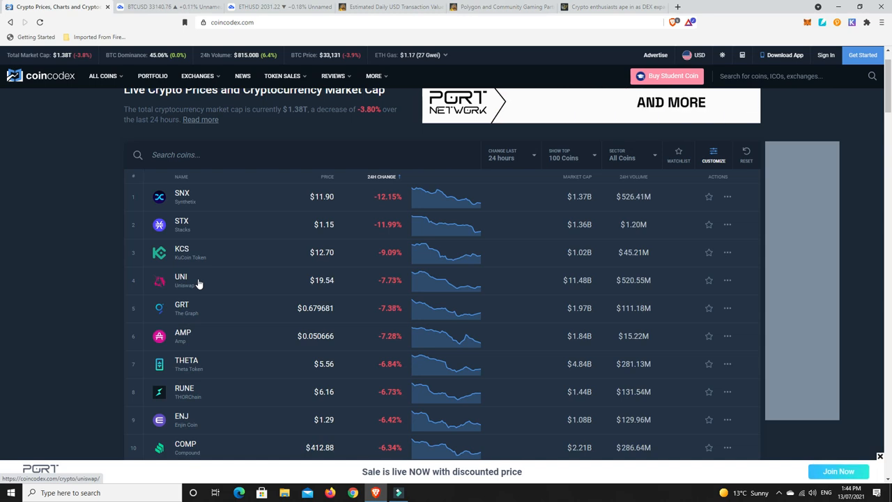
mouse_move(198, 312)
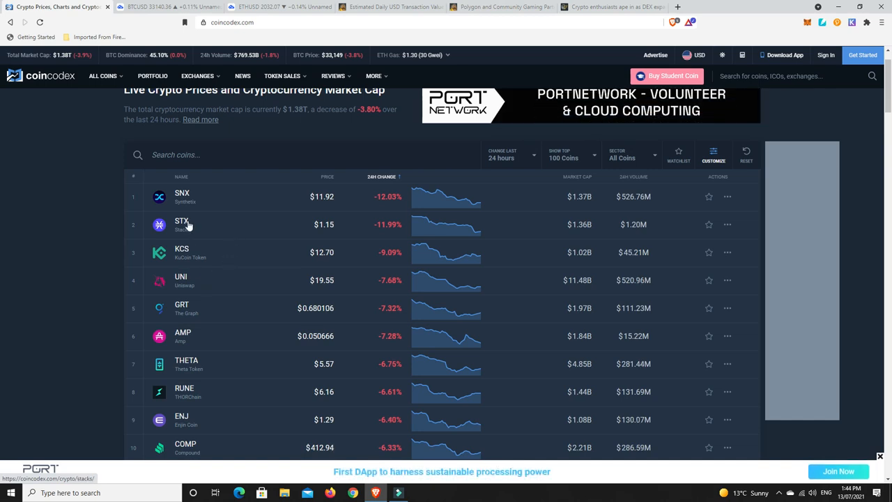
mouse_move(208, 331)
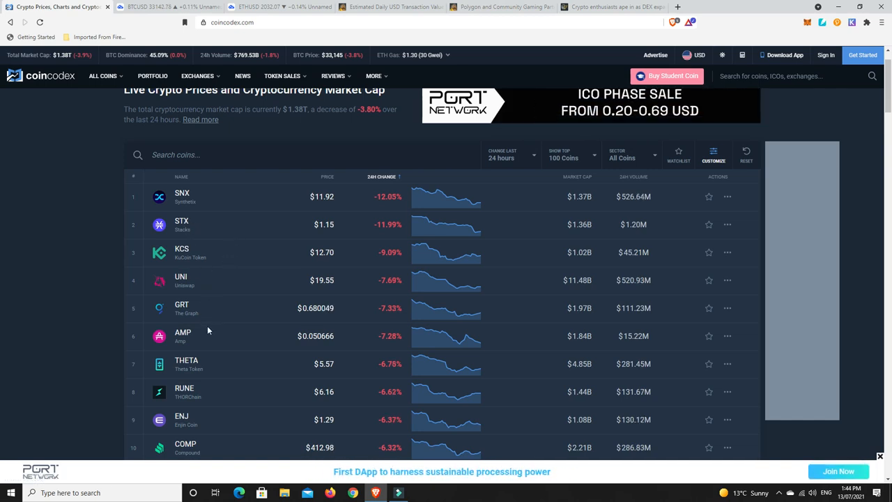
mouse_move(228, 312)
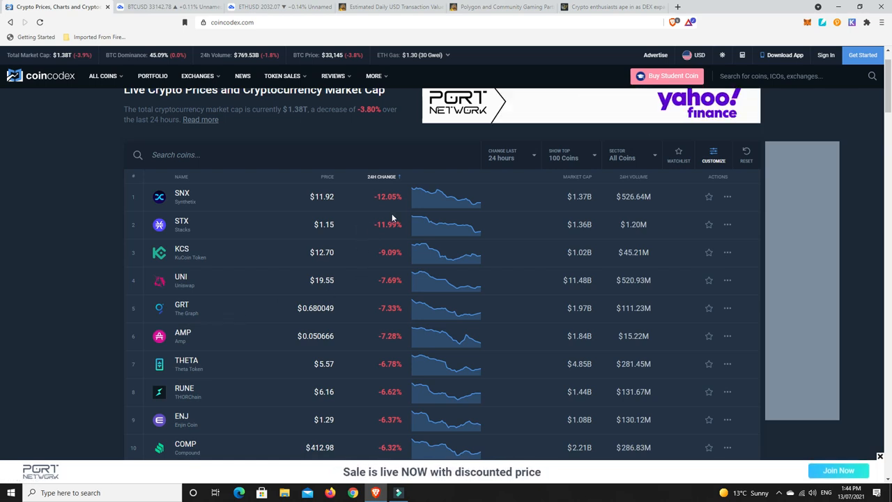
scroll("down", 3)
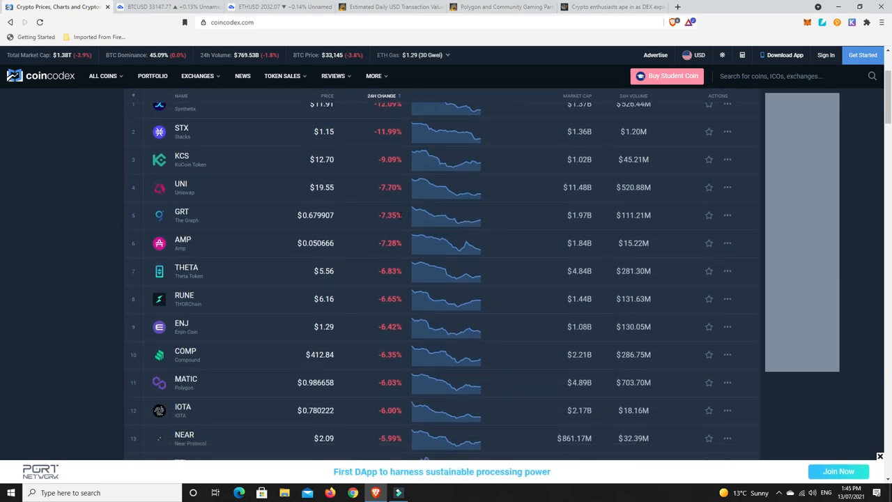
scroll("down", 3)
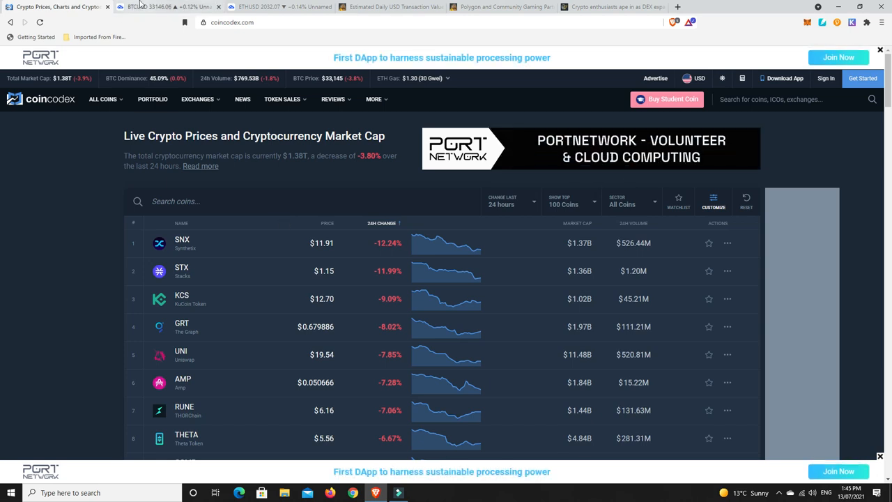
Step: Bring up the TradingView Bitcoin / U.S. Dollar daily chart with Bollinger Bands, RSI and MACD
left_click(167, 6)
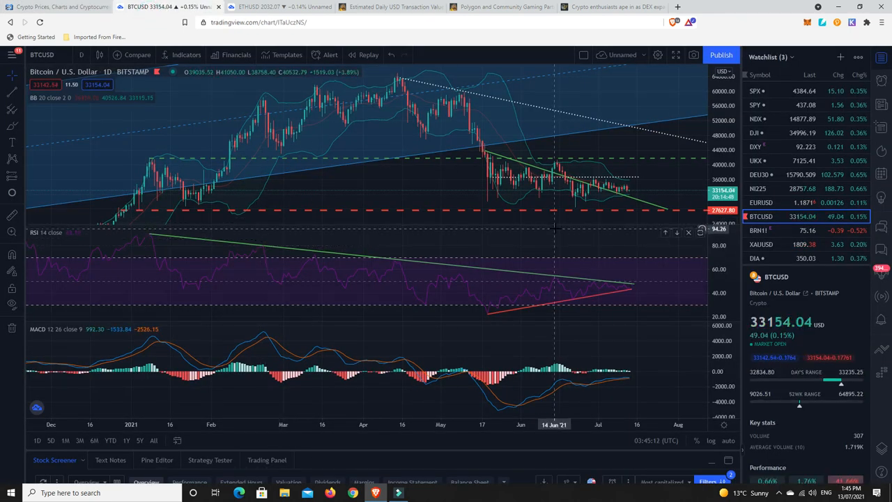
mouse_move(627, 189)
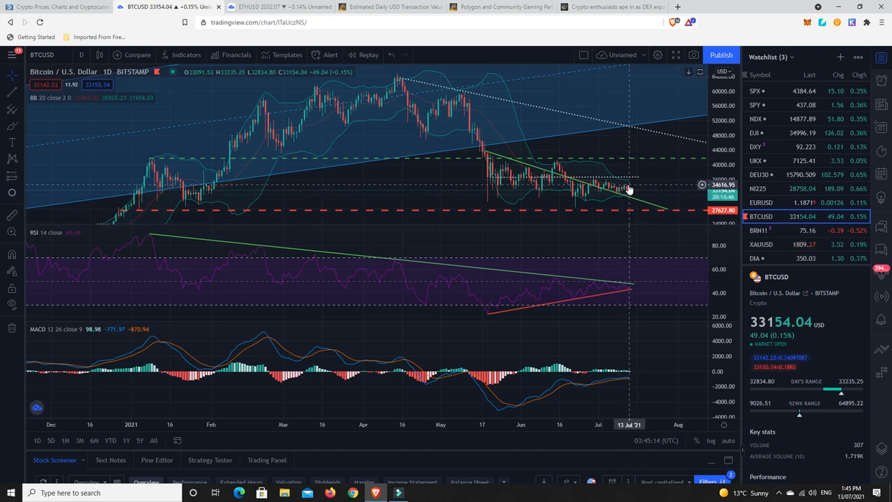
mouse_move(646, 195)
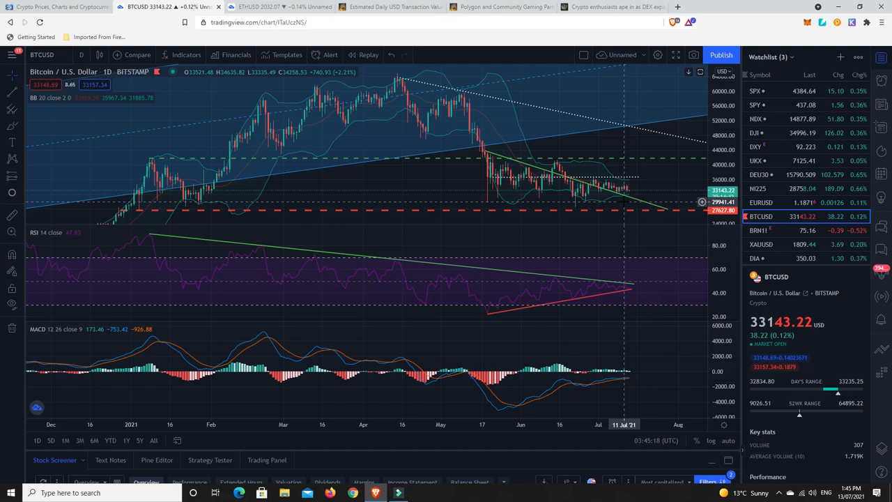
mouse_move(619, 194)
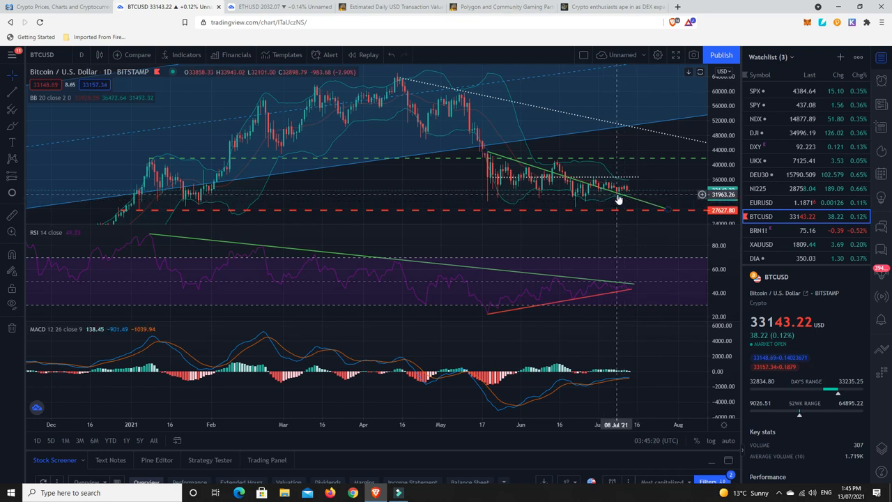
mouse_move(616, 198)
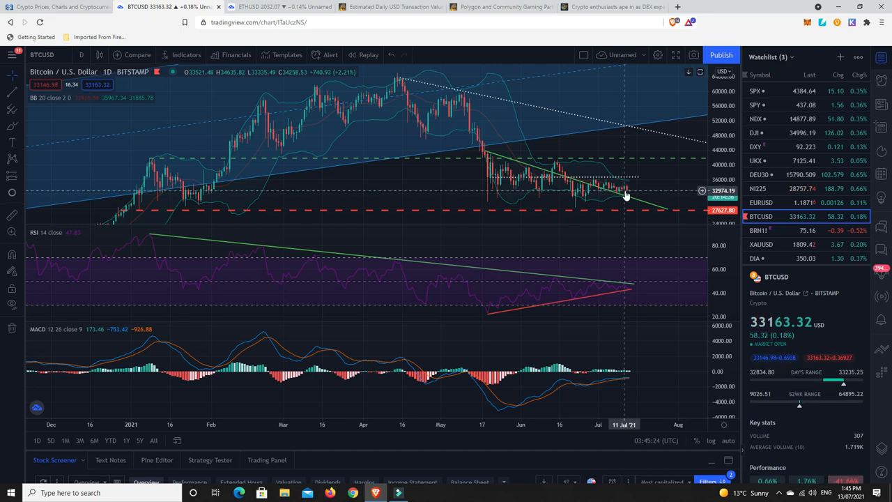
mouse_move(578, 206)
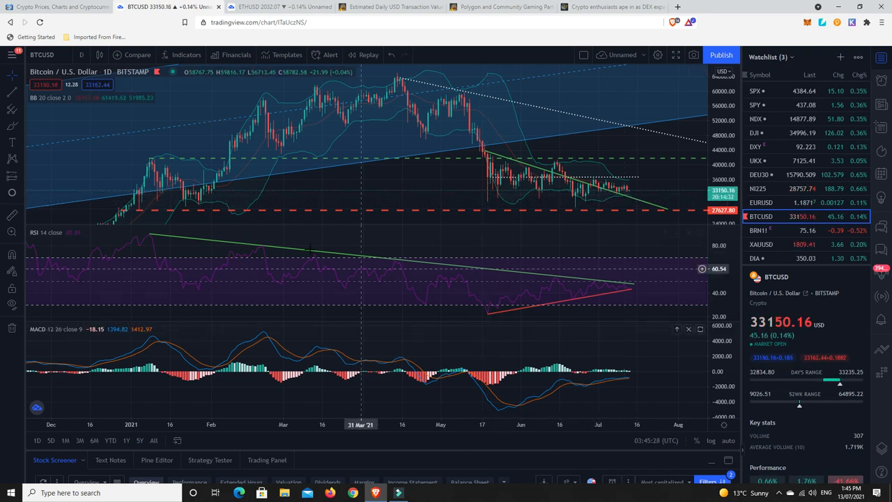
mouse_move(254, 229)
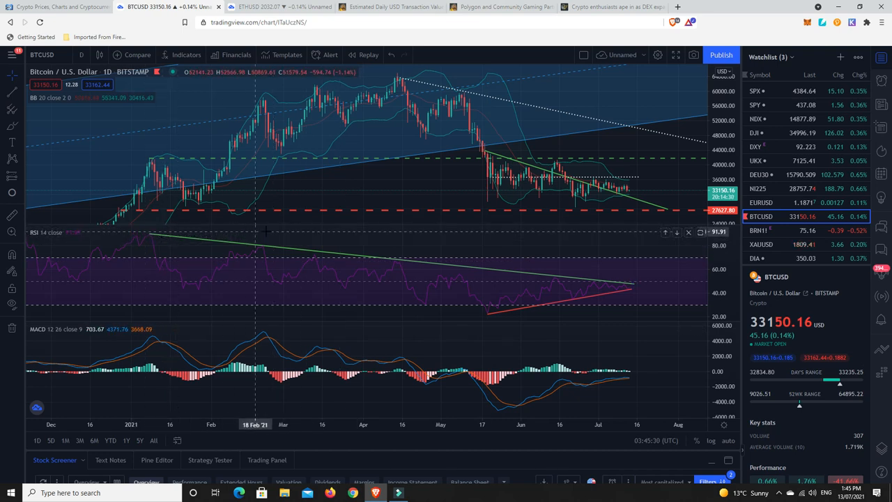
mouse_move(488, 272)
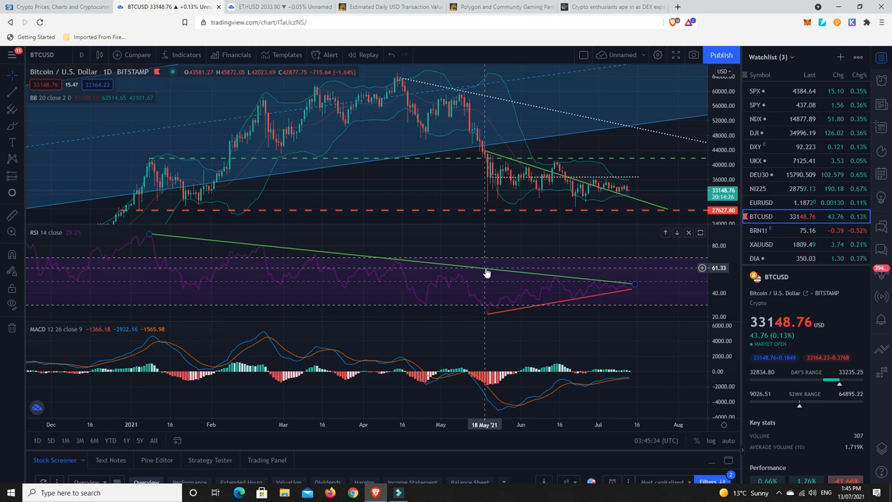
mouse_move(487, 315)
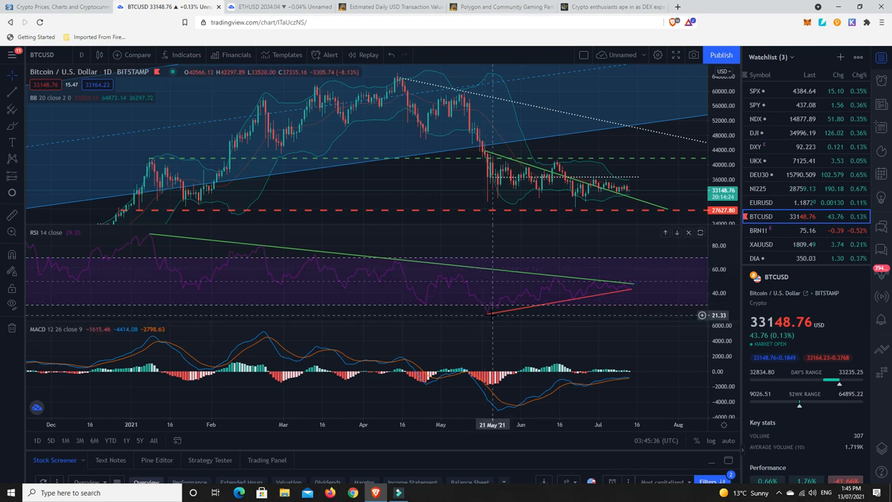
mouse_move(510, 306)
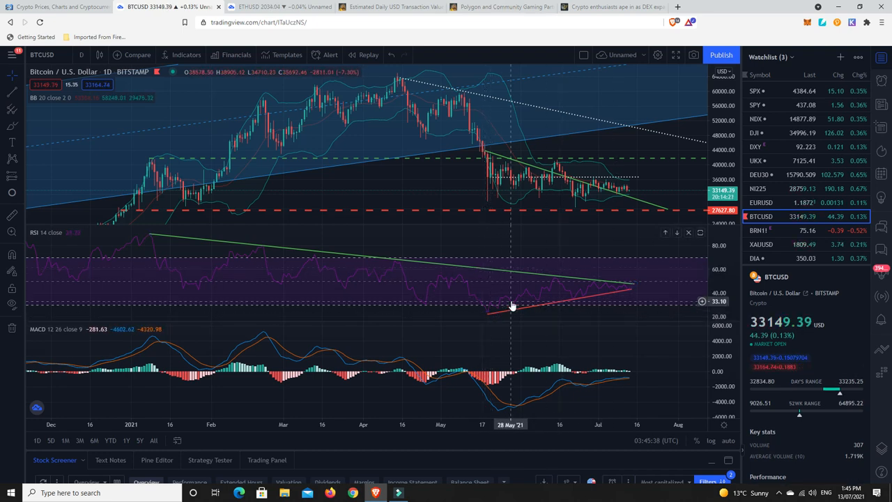
mouse_move(624, 284)
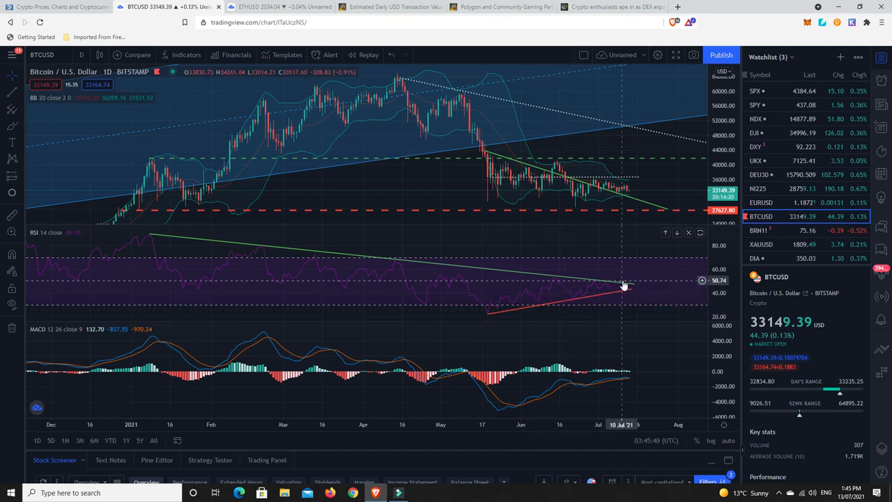
mouse_move(588, 284)
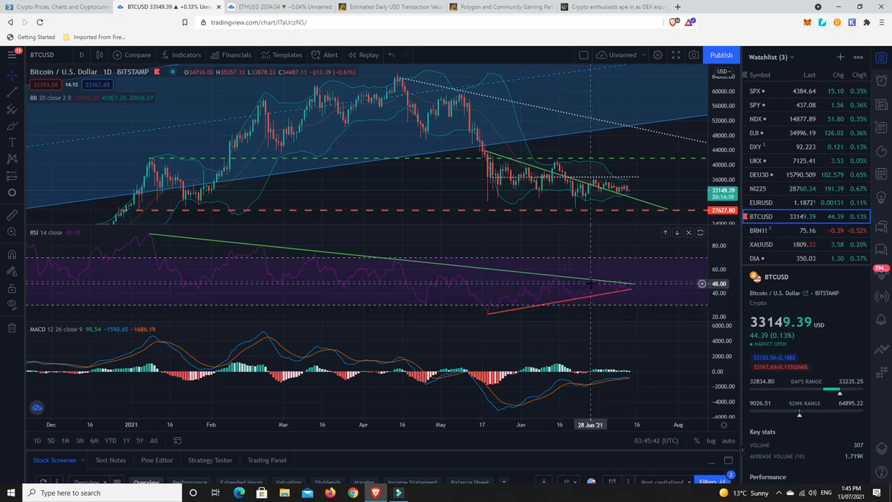
mouse_move(621, 293)
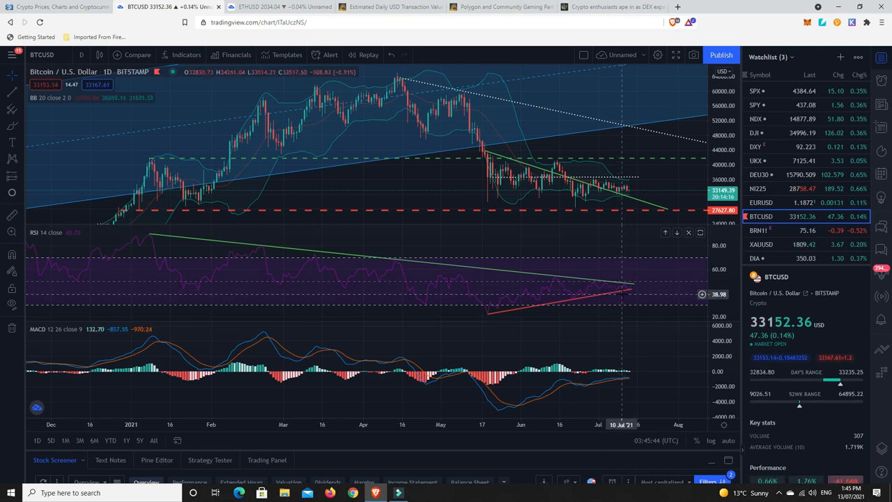
mouse_move(635, 291)
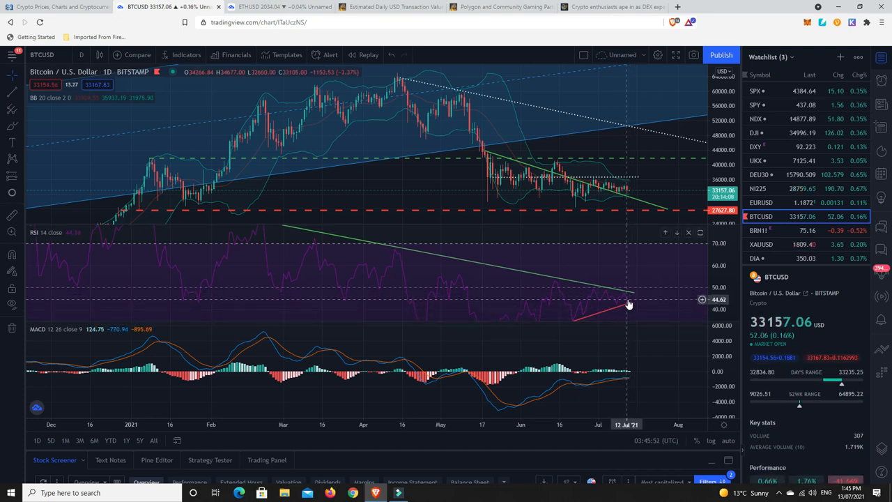
mouse_move(640, 305)
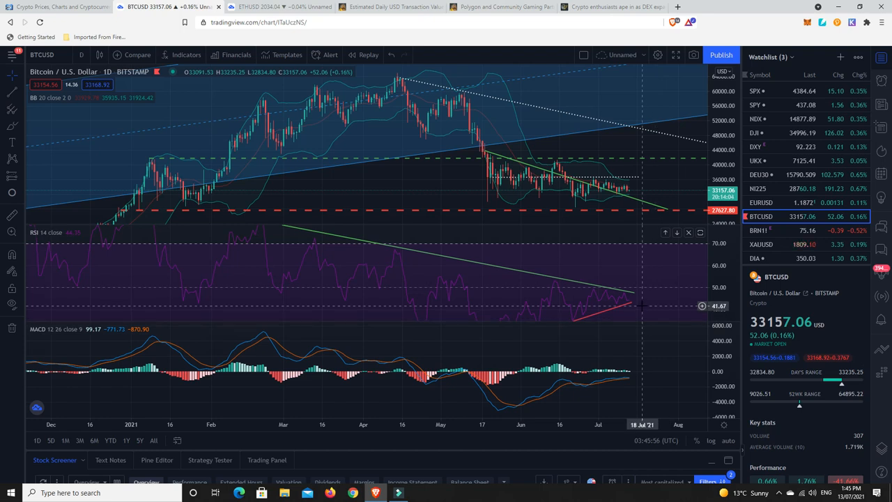
mouse_move(621, 303)
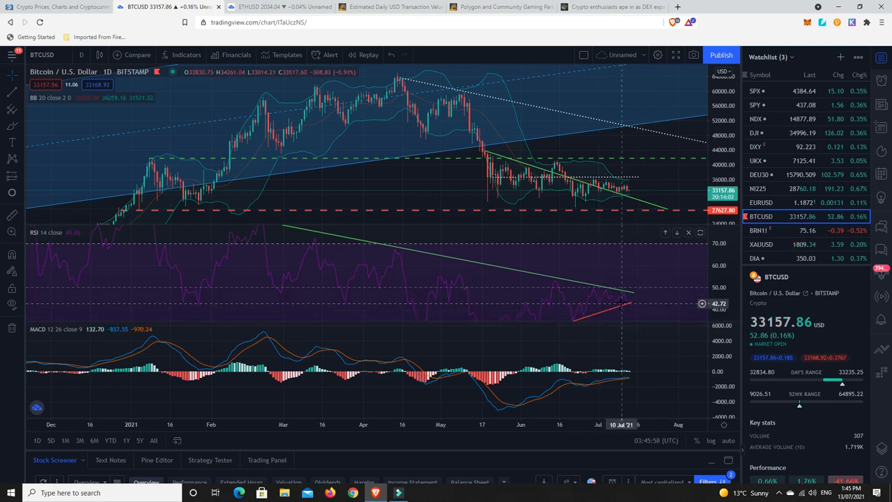
mouse_move(666, 307)
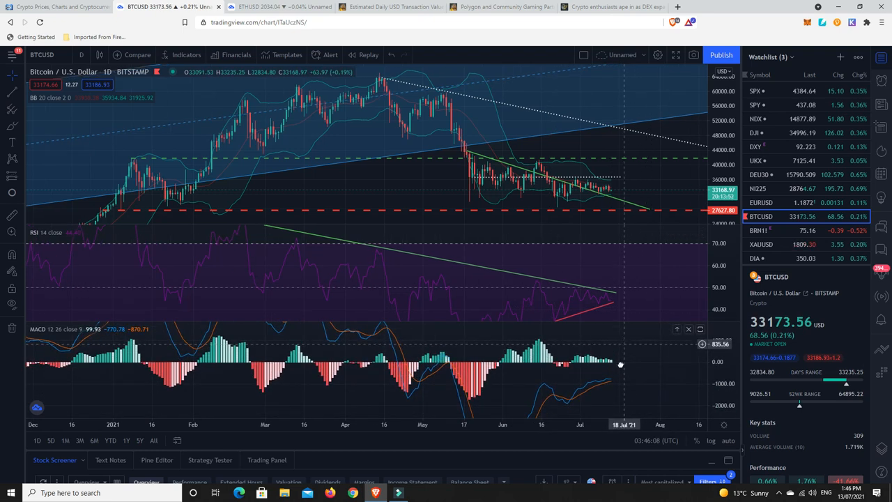
mouse_move(602, 389)
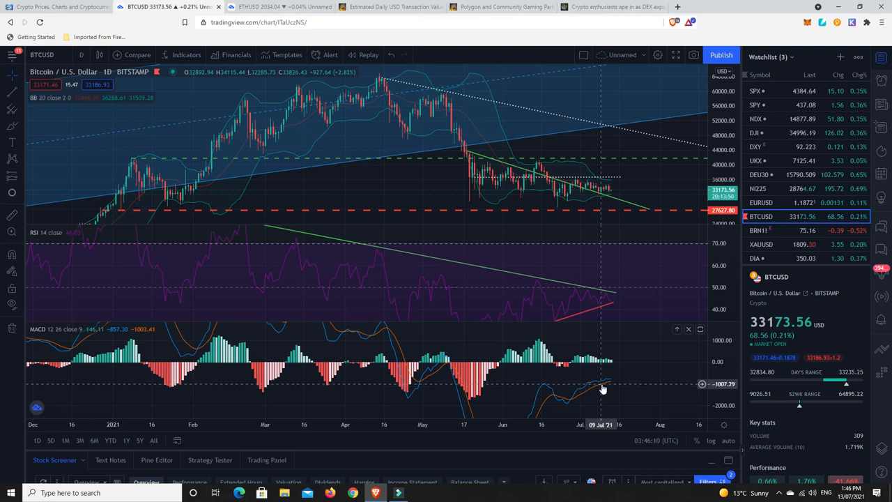
mouse_move(616, 383)
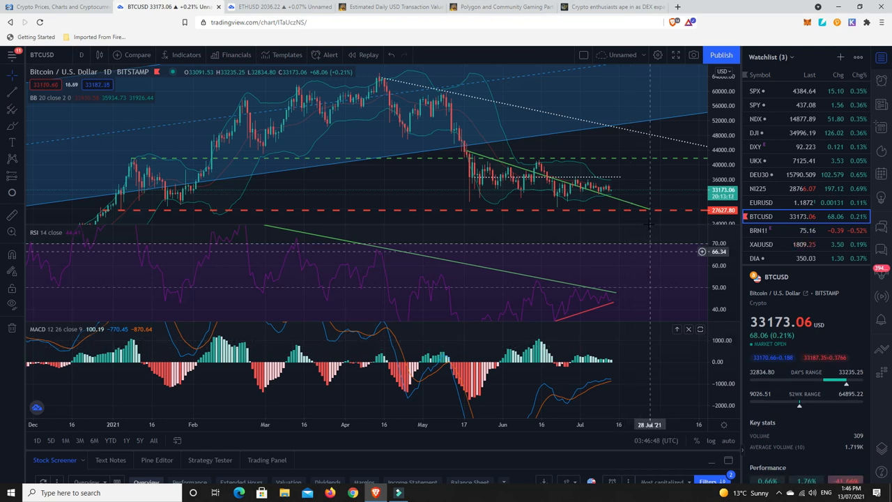
mouse_move(647, 138)
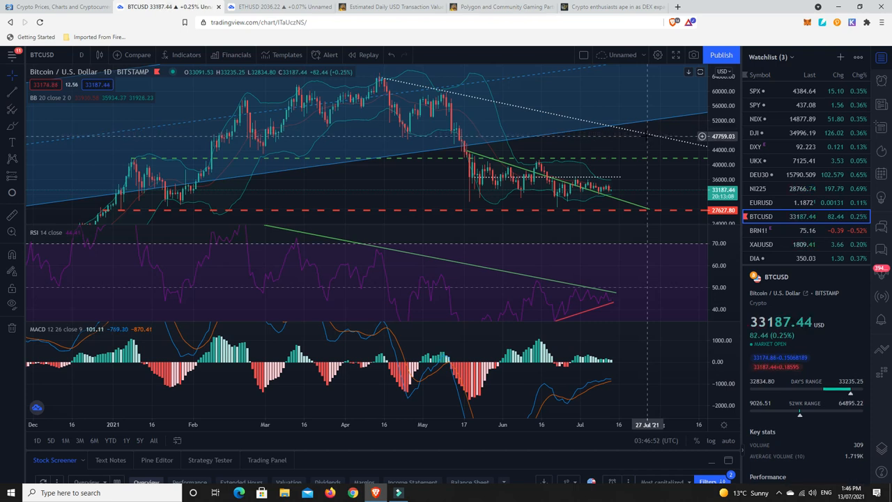
mouse_move(644, 136)
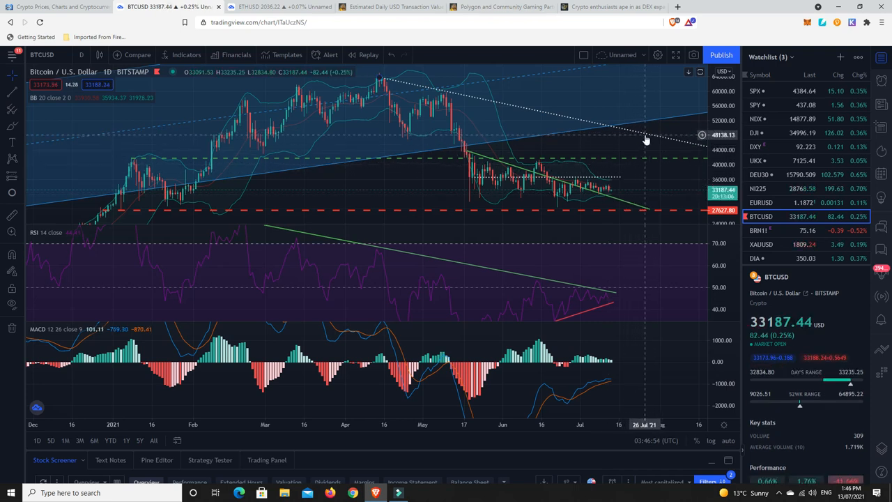
mouse_move(644, 176)
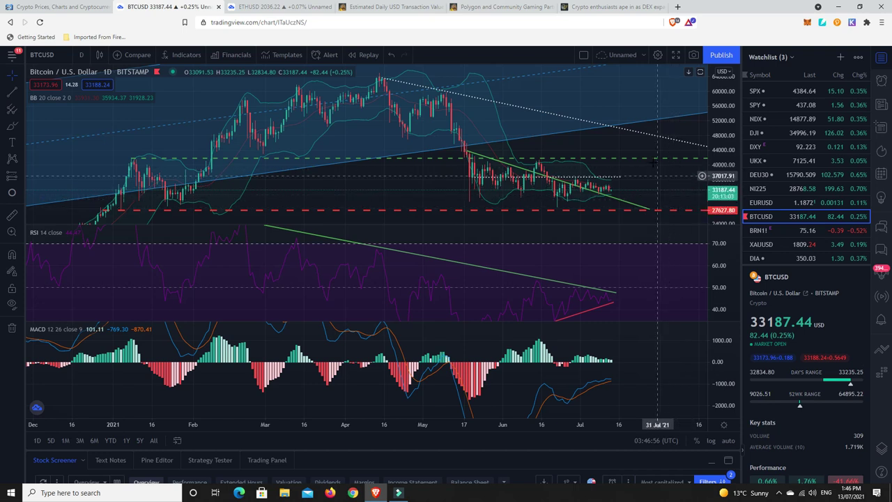
mouse_move(639, 133)
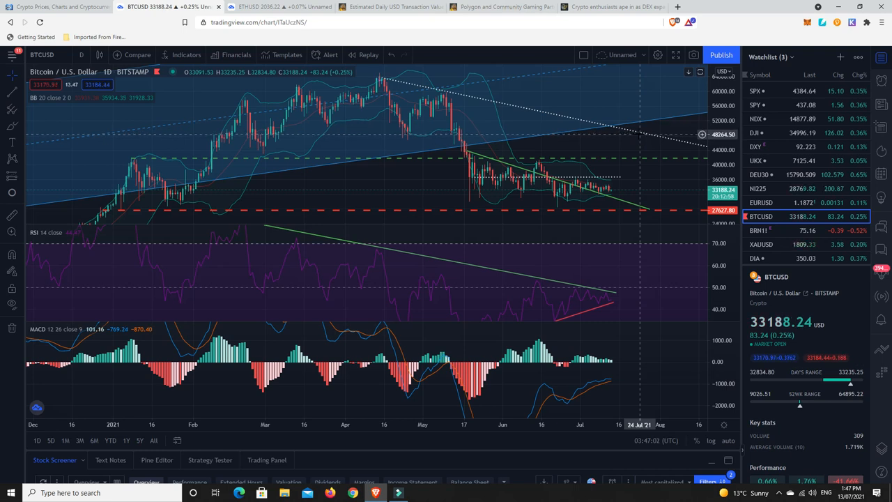
mouse_move(668, 240)
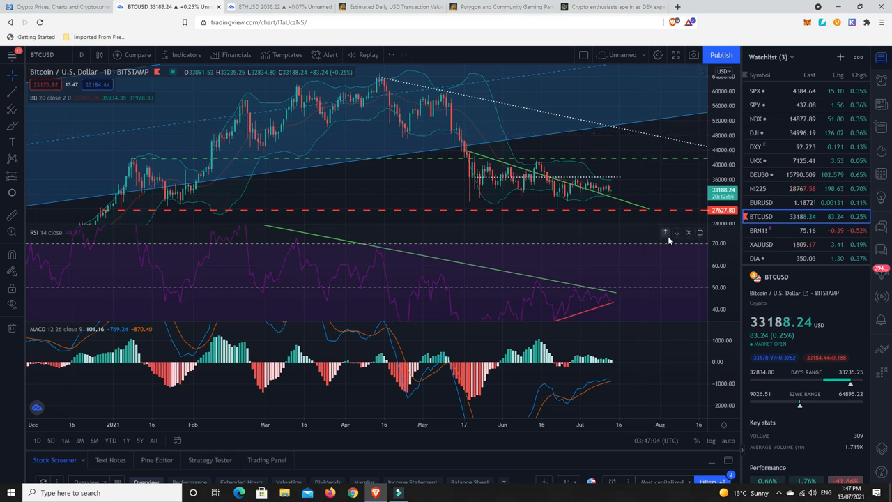
mouse_move(618, 187)
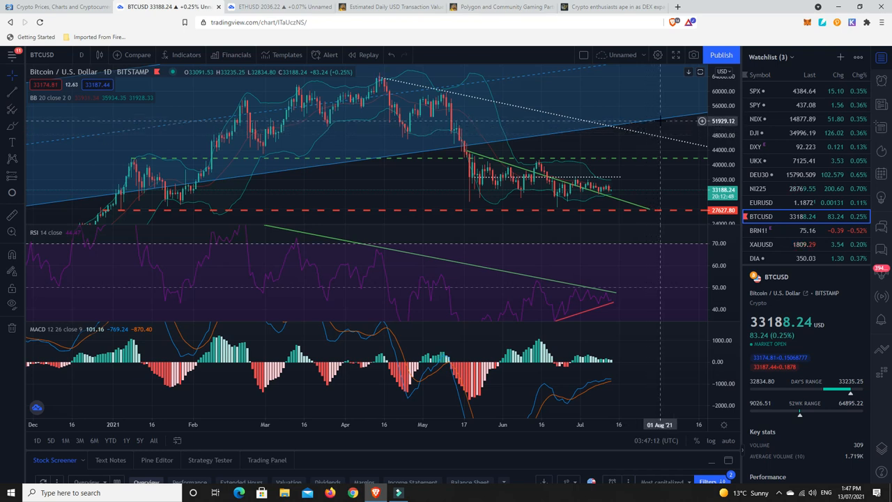
mouse_move(672, 99)
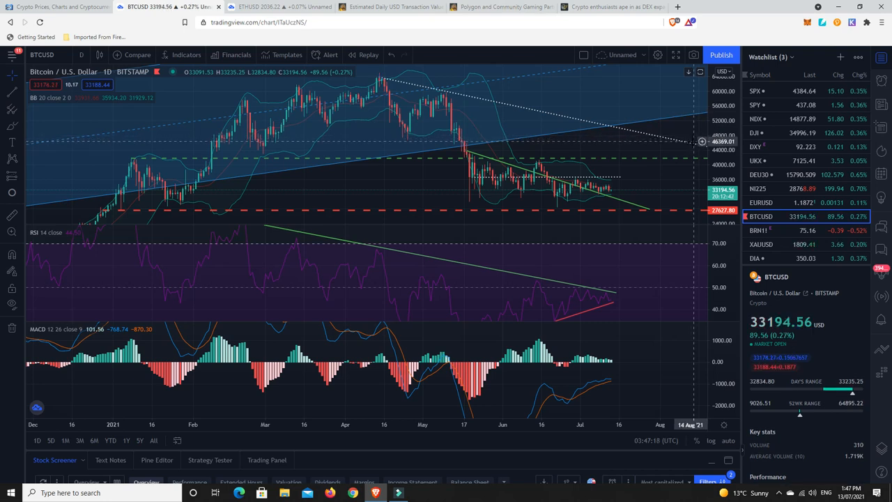
mouse_move(686, 142)
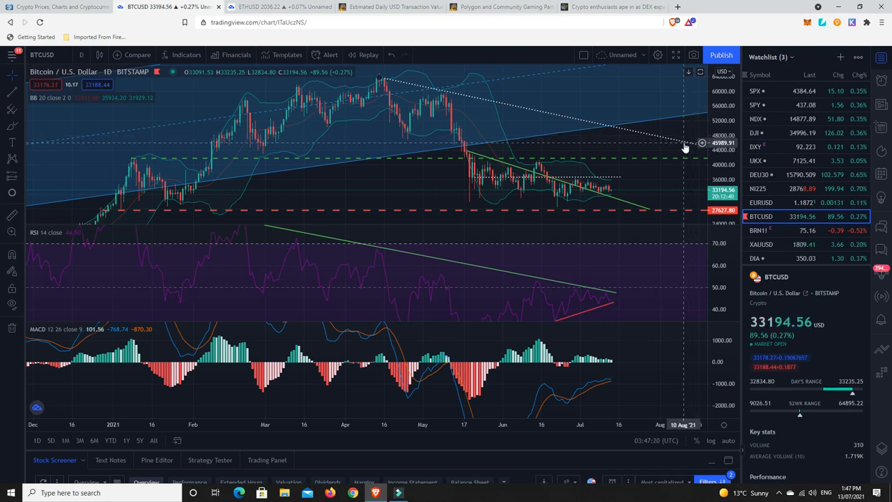
mouse_move(639, 184)
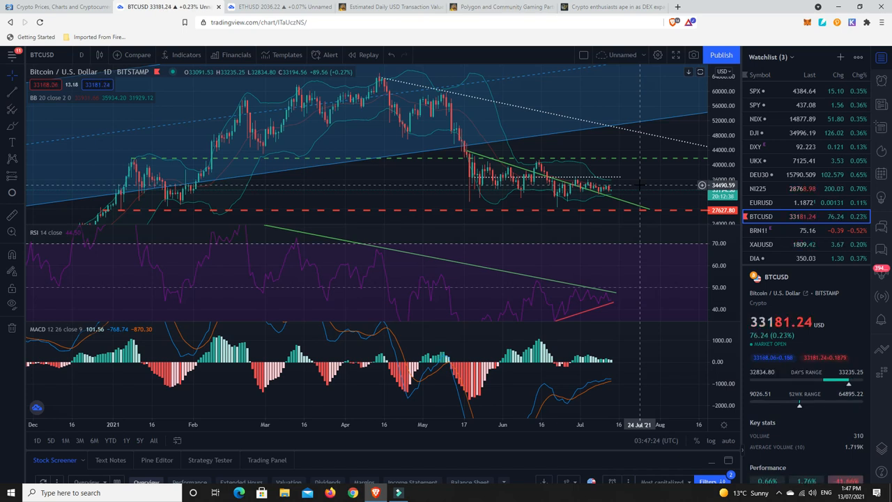
mouse_move(614, 202)
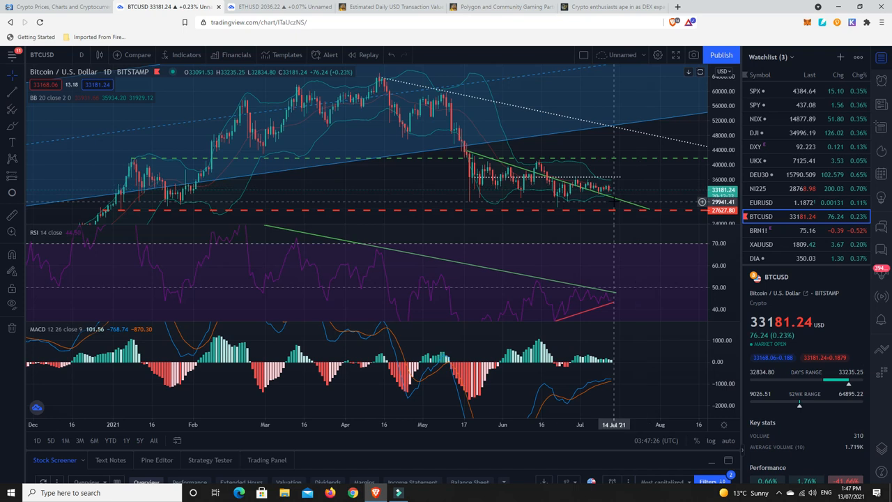
mouse_move(610, 182)
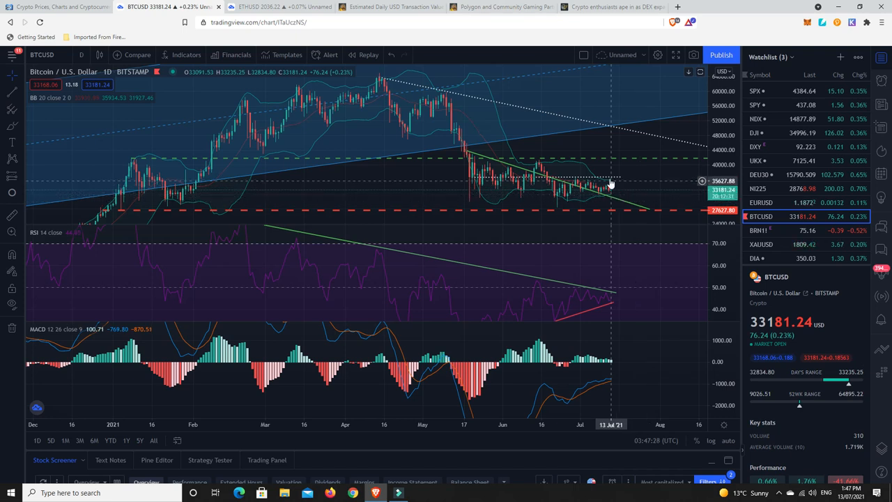
mouse_move(611, 187)
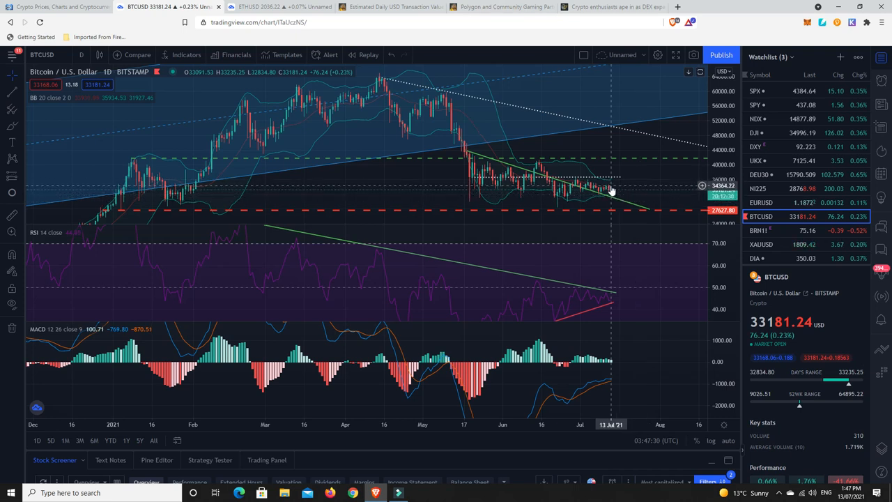
mouse_move(611, 188)
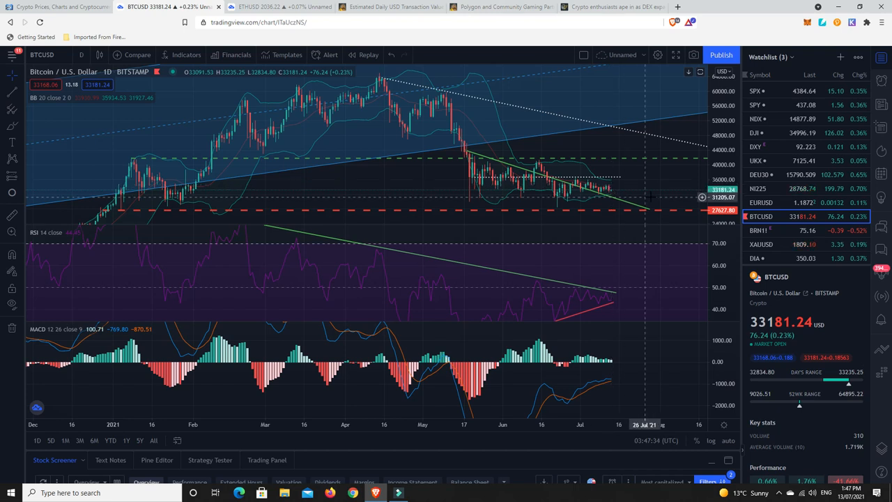
mouse_move(652, 202)
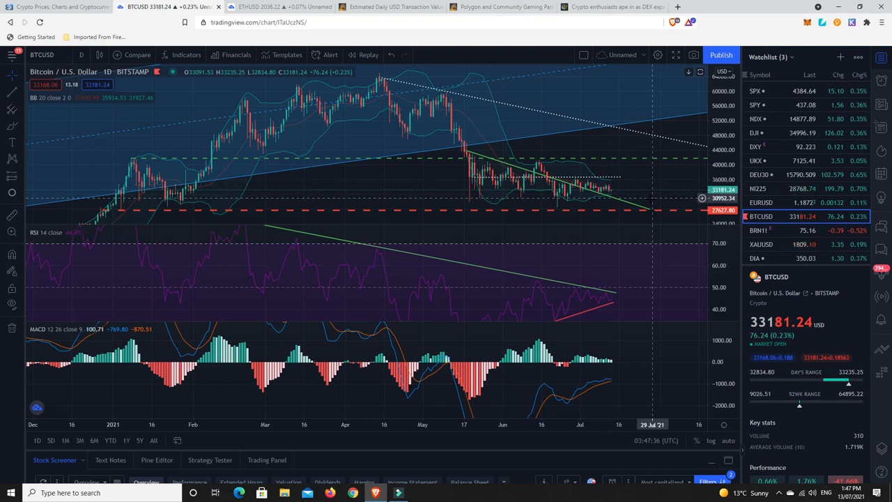
mouse_move(518, 148)
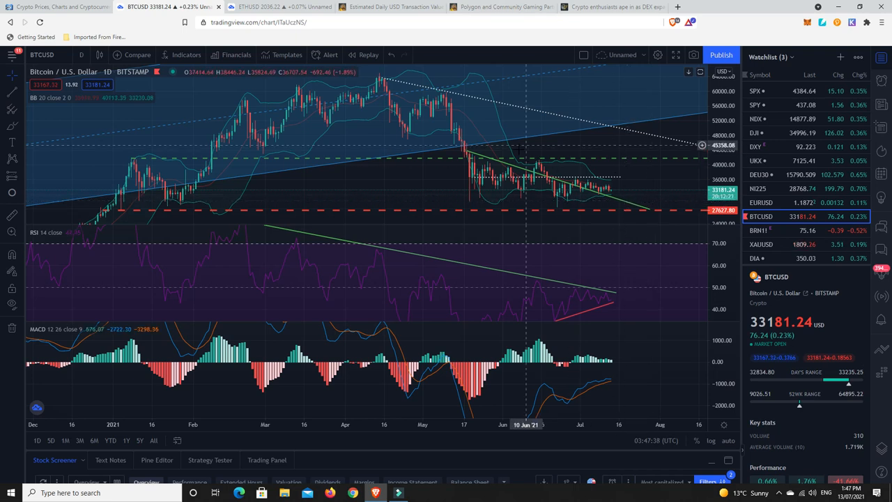
Step: Switch to the TradingView Ethereum / U.S. Dollar daily chart
left_click(271, 5)
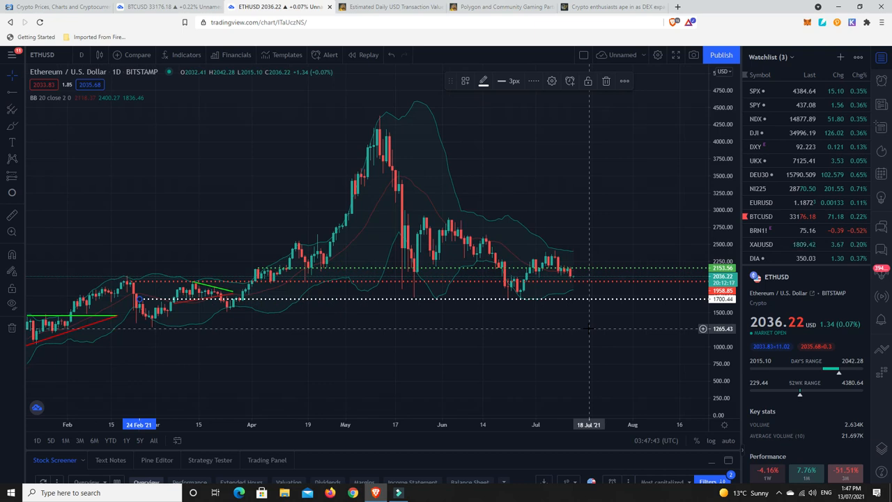
mouse_move(584, 270)
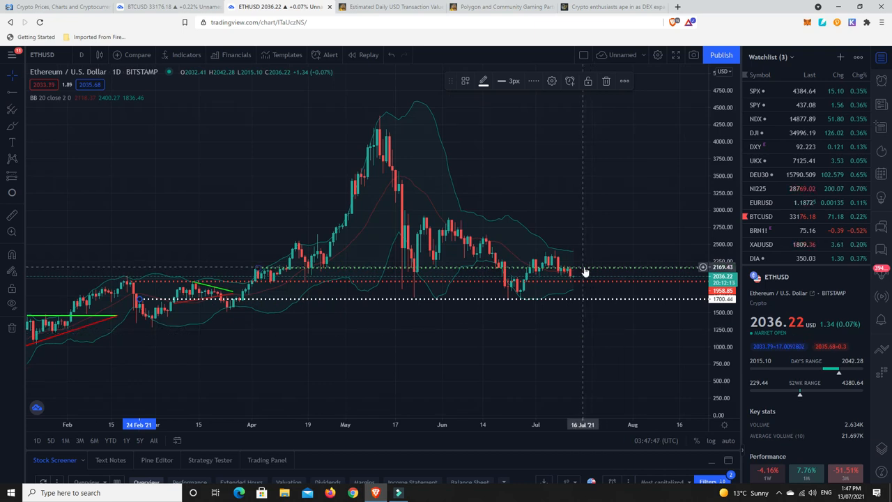
mouse_move(590, 272)
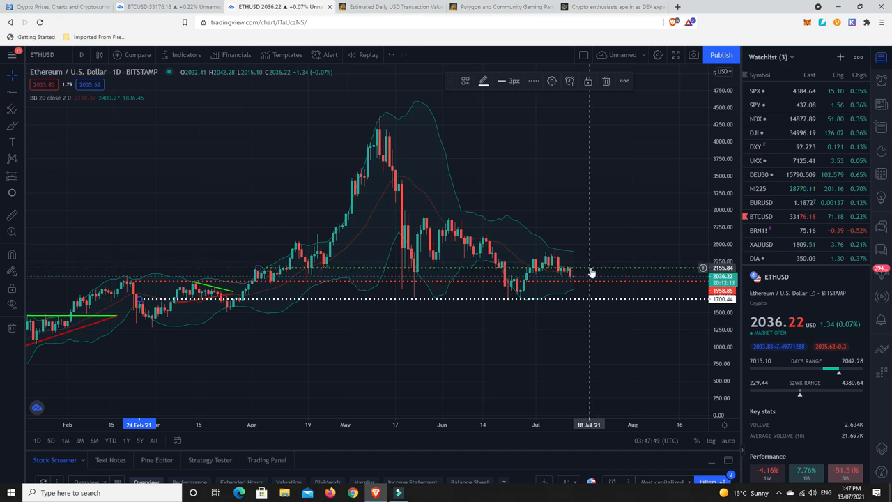
mouse_move(600, 272)
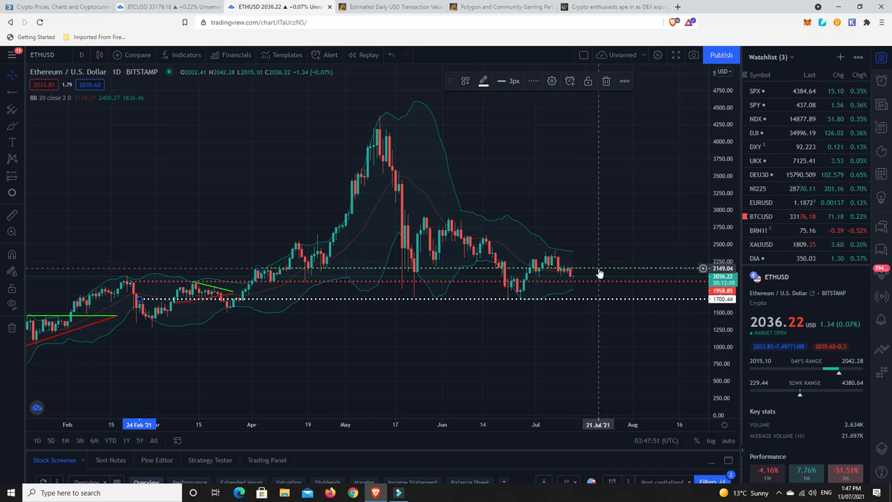
mouse_move(563, 276)
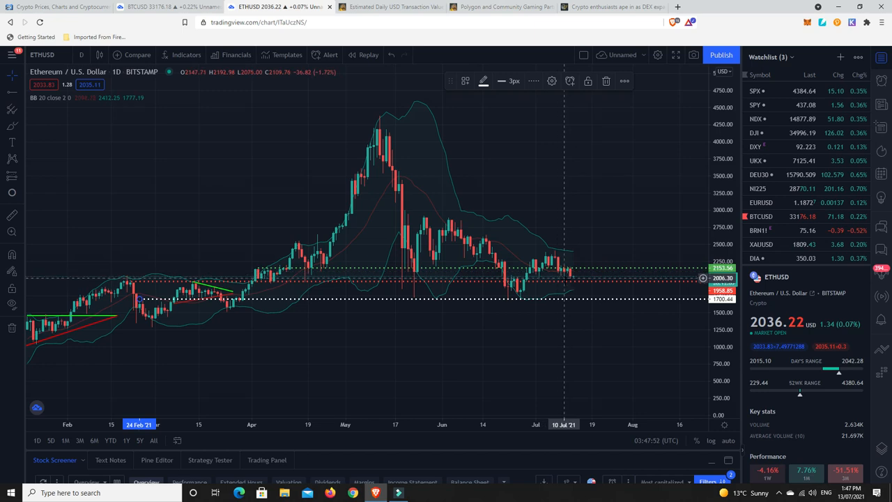
mouse_move(566, 284)
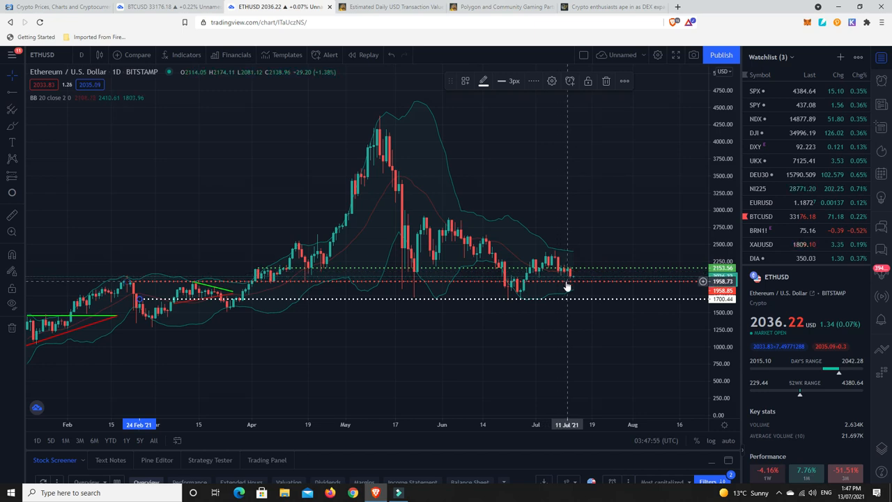
mouse_move(570, 280)
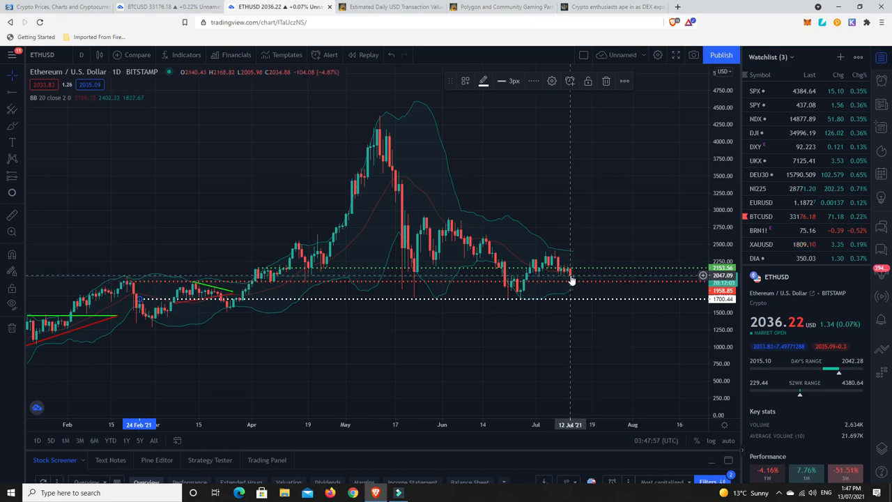
mouse_move(592, 305)
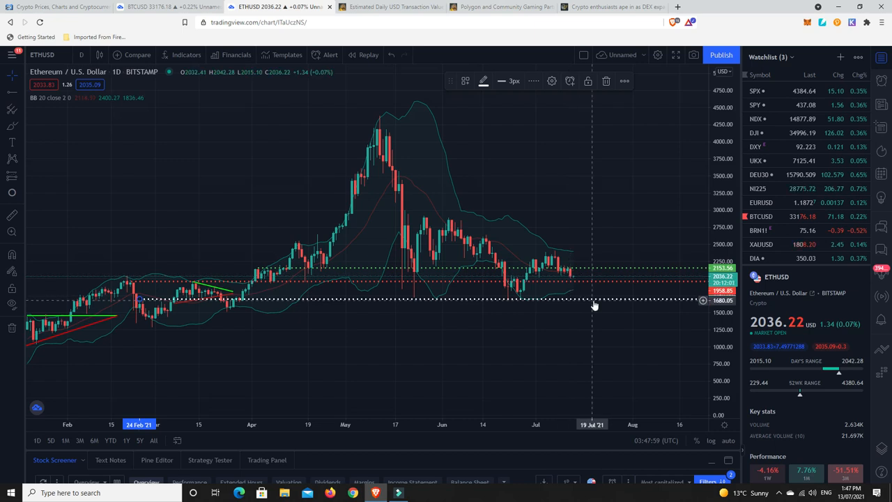
mouse_move(594, 301)
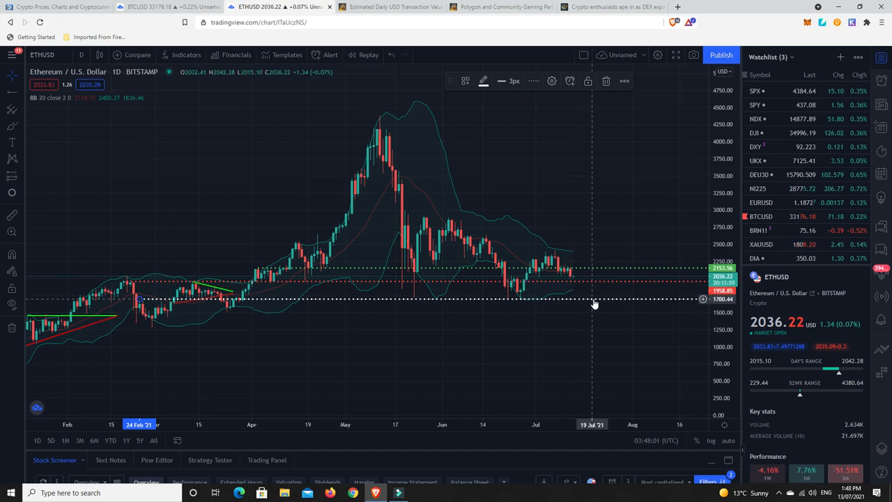
mouse_move(598, 304)
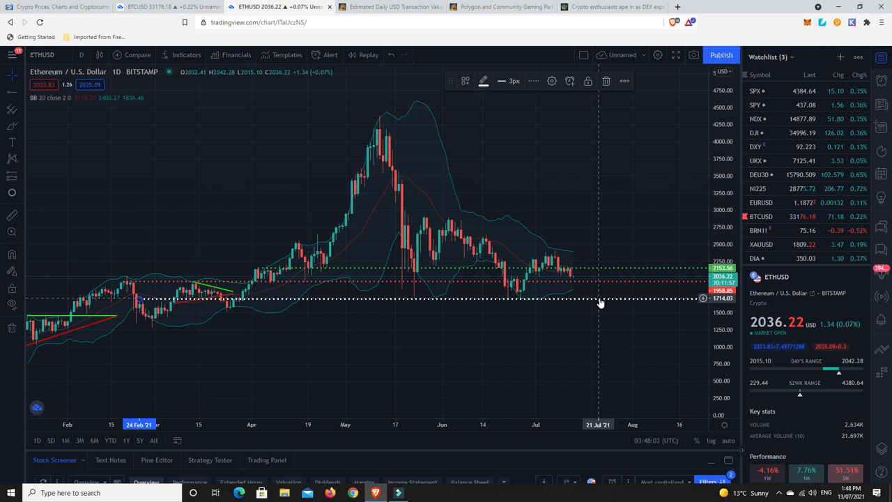
mouse_move(583, 292)
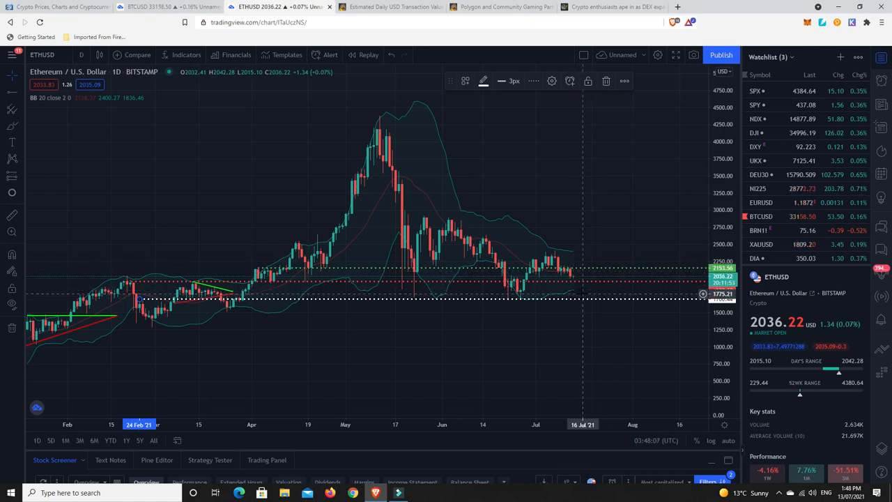
mouse_move(576, 284)
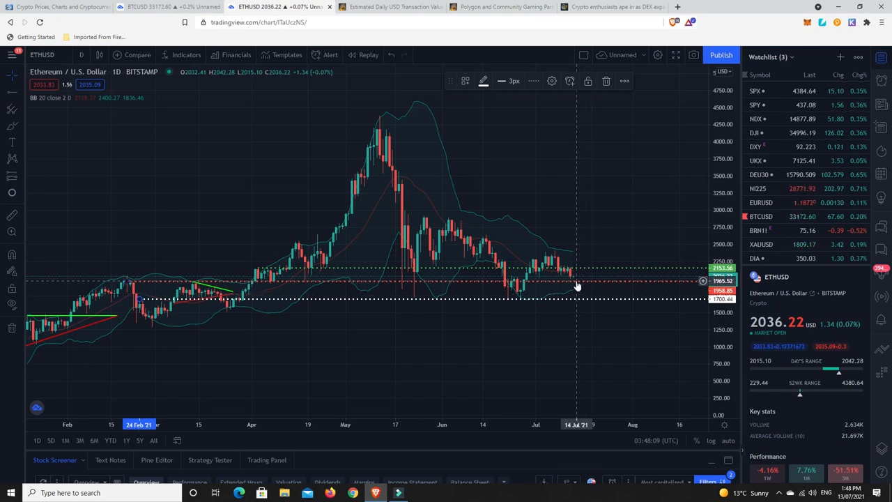
mouse_move(585, 284)
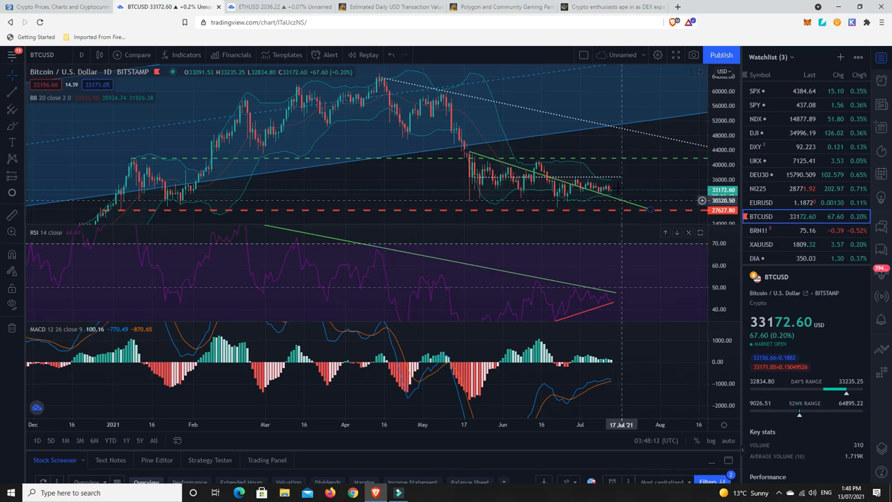
mouse_move(613, 192)
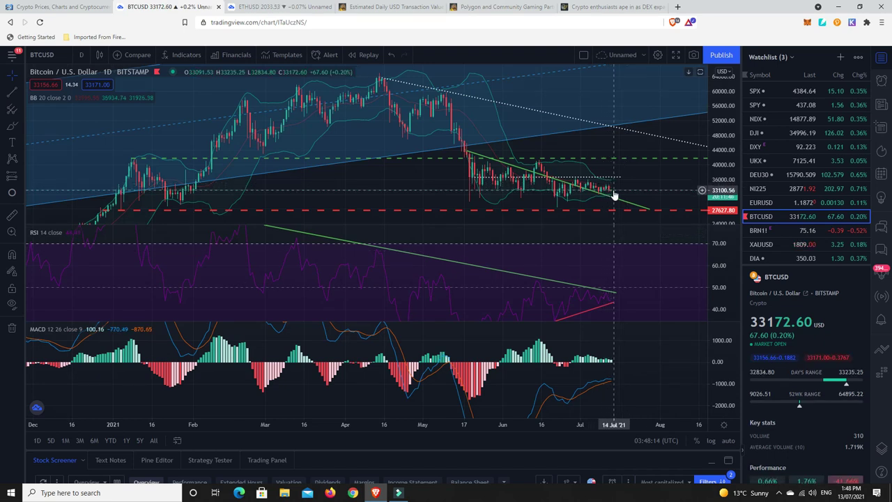
mouse_move(624, 192)
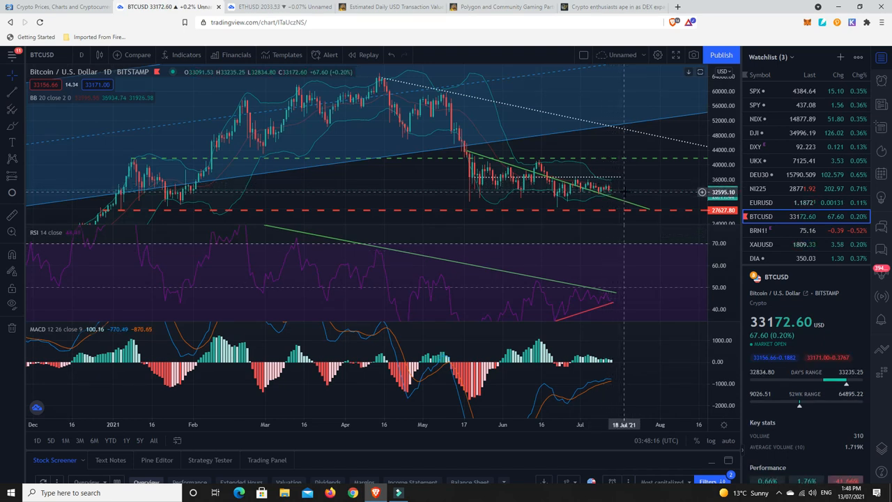
mouse_move(608, 192)
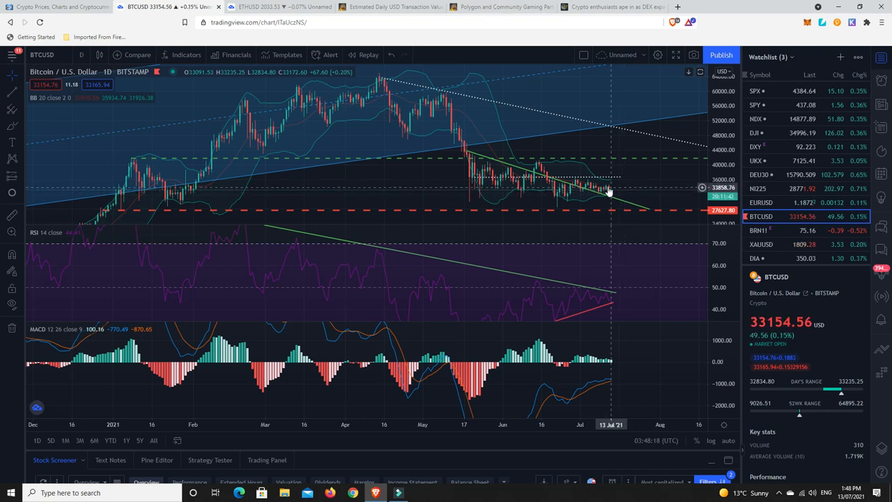
mouse_move(393, 118)
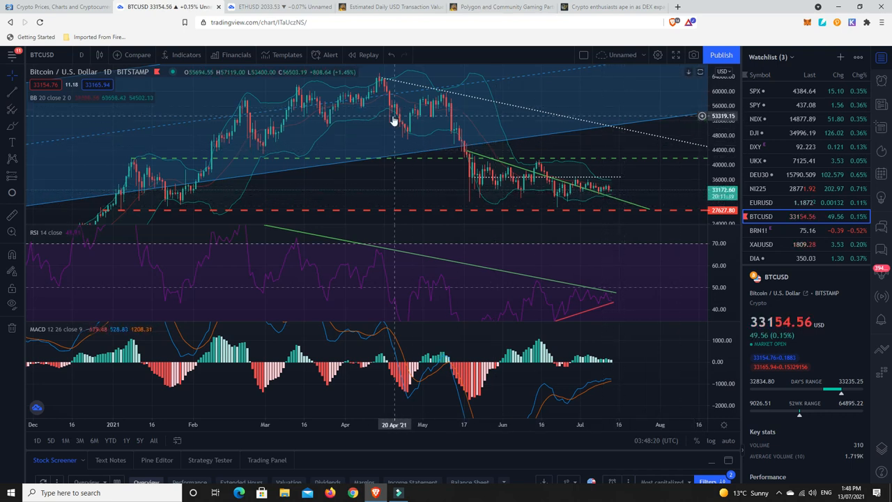
mouse_move(421, 165)
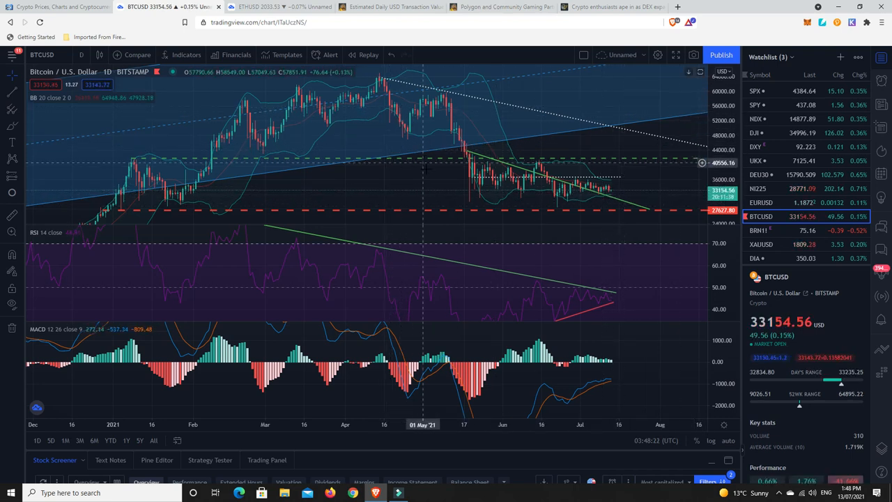
Step: Switch to the CryptoPotato article on Bitcoin's daily USD transaction value at a 6-month low
left_click(387, 5)
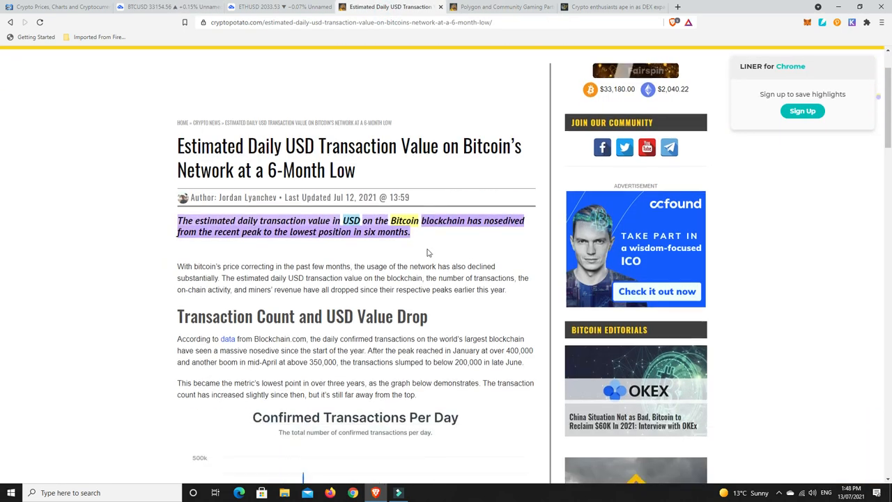
Step: Read the CryptoPotato transaction value article, then return to the BTC/USD daily chart
scroll("down", 3)
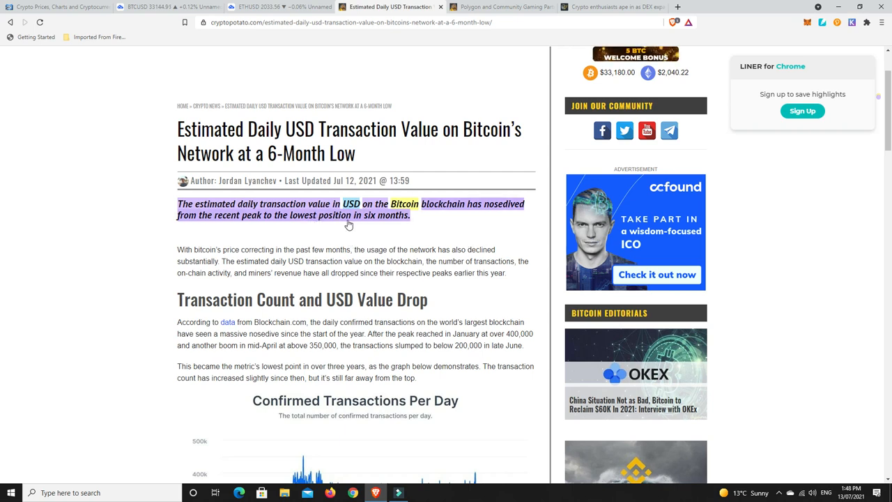
mouse_move(439, 231)
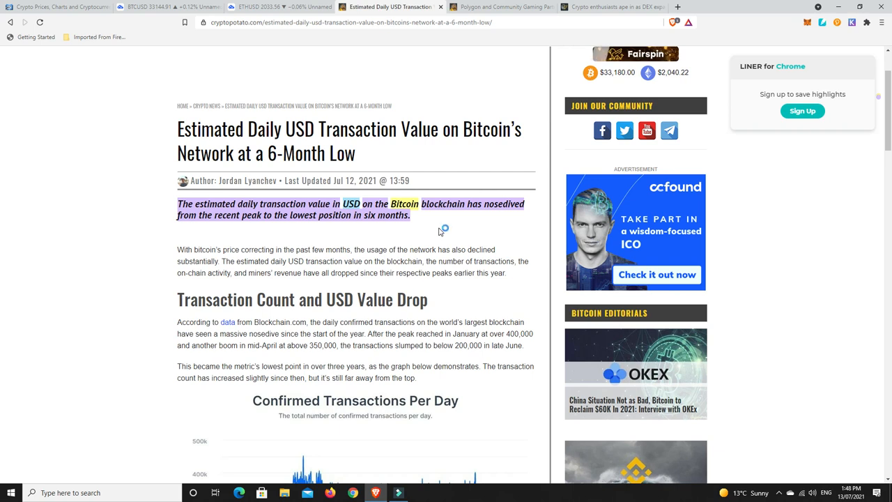
mouse_move(440, 231)
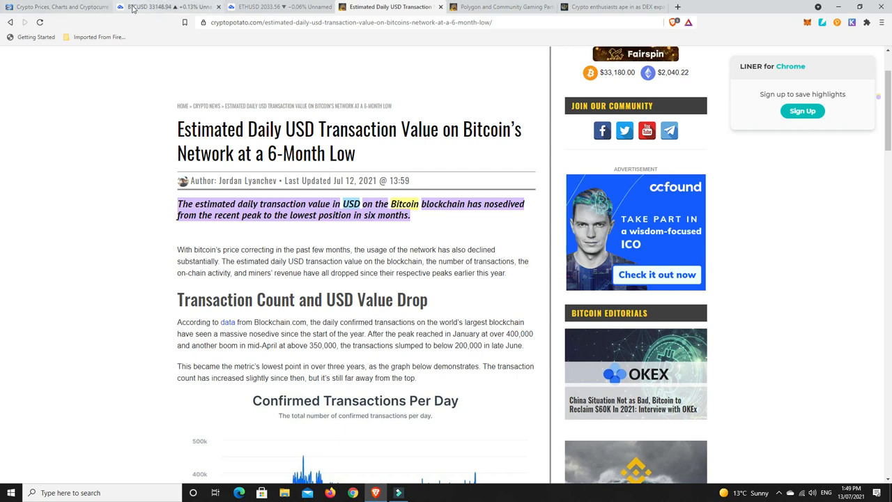
left_click(167, 6)
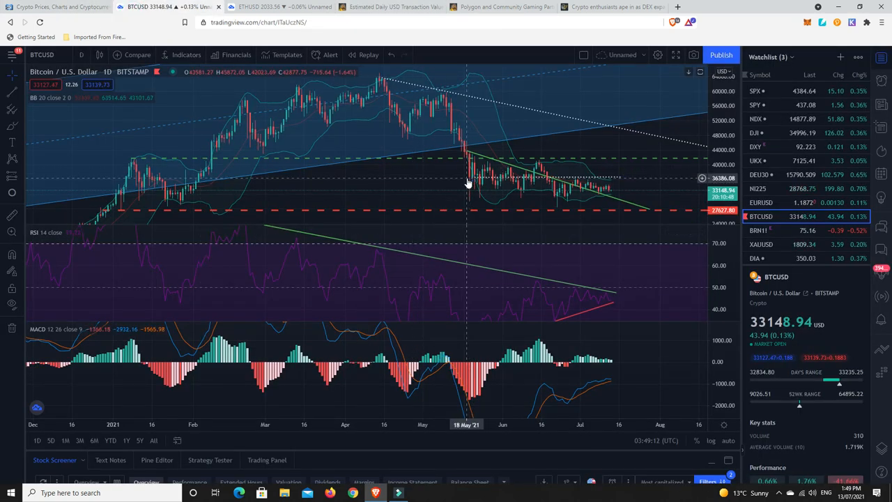
mouse_move(471, 183)
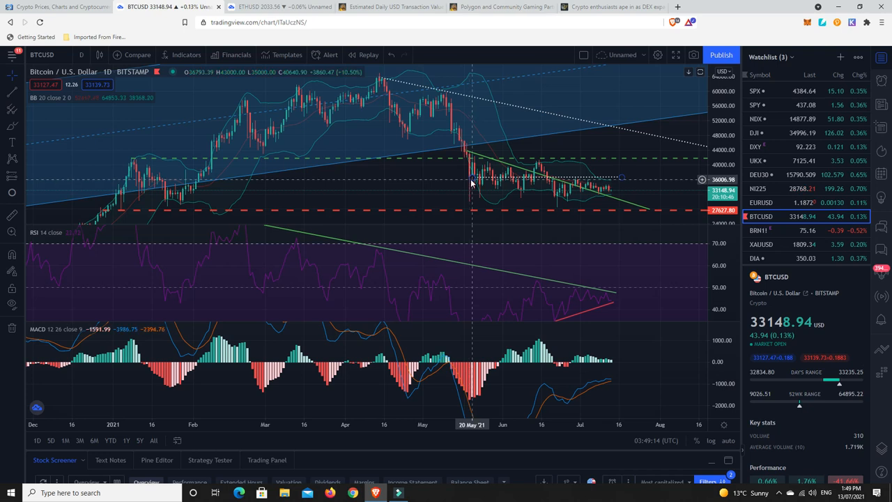
mouse_move(471, 181)
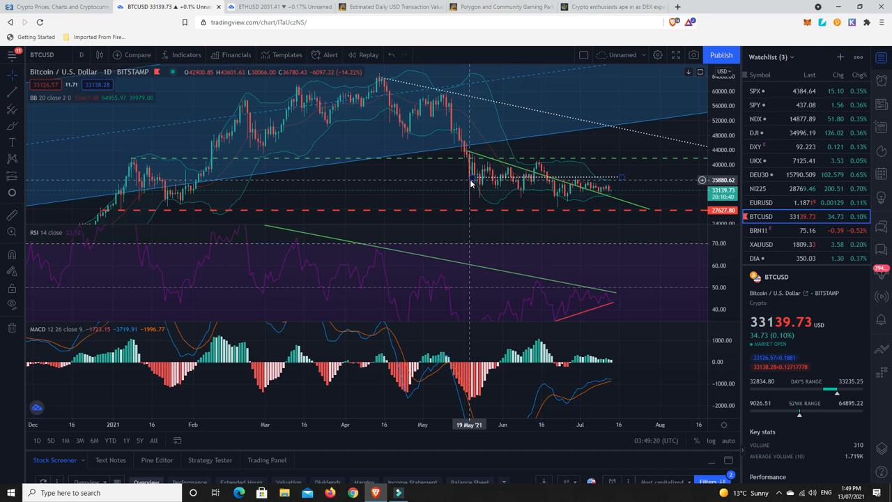
mouse_move(533, 188)
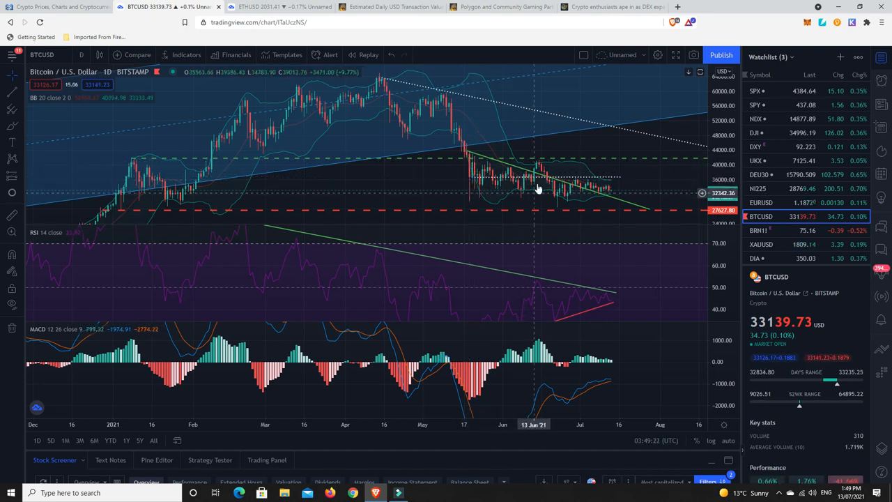
mouse_move(471, 180)
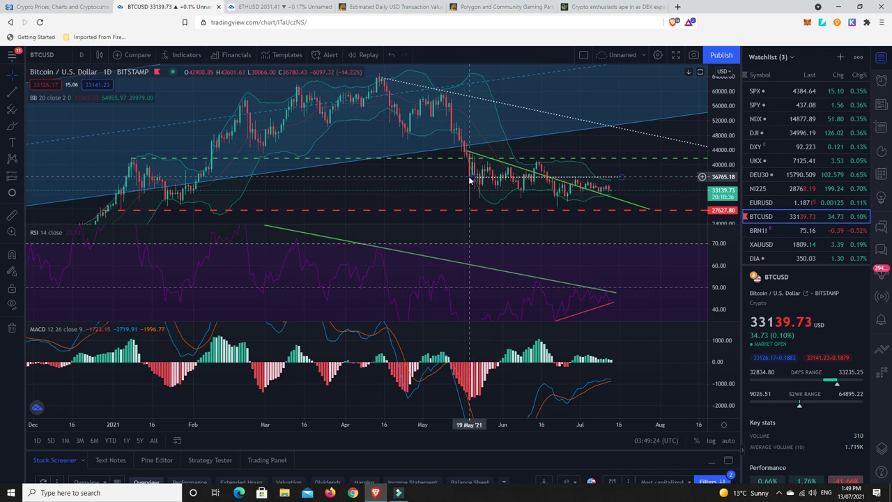
mouse_move(467, 182)
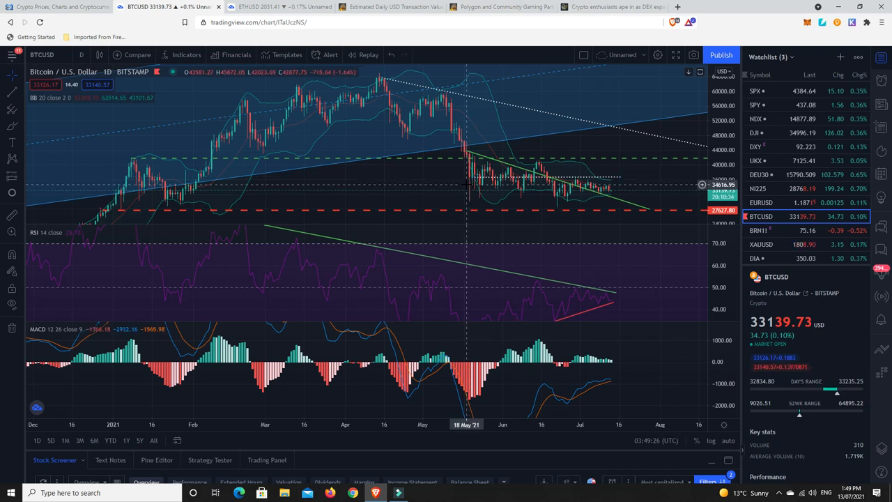
mouse_move(476, 183)
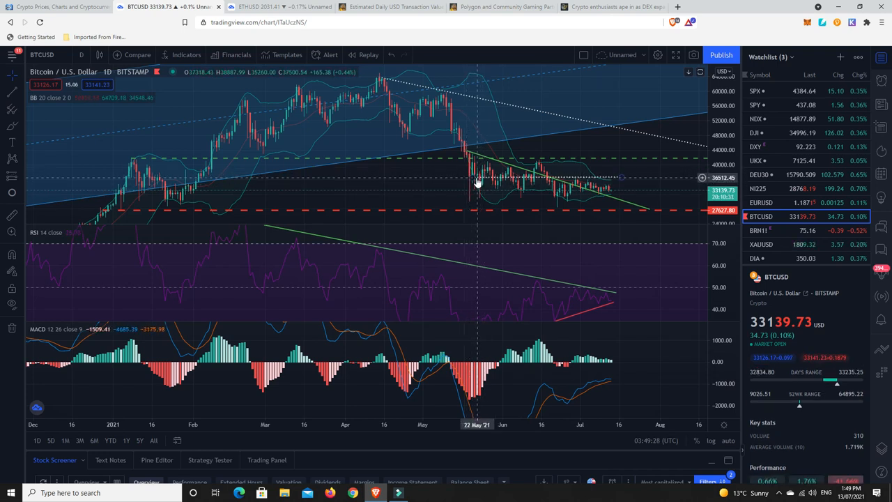
mouse_move(485, 184)
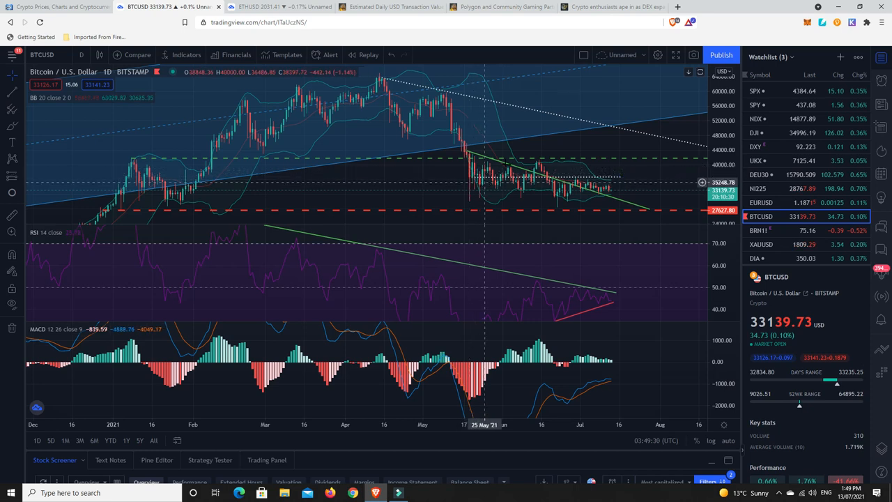
mouse_move(608, 193)
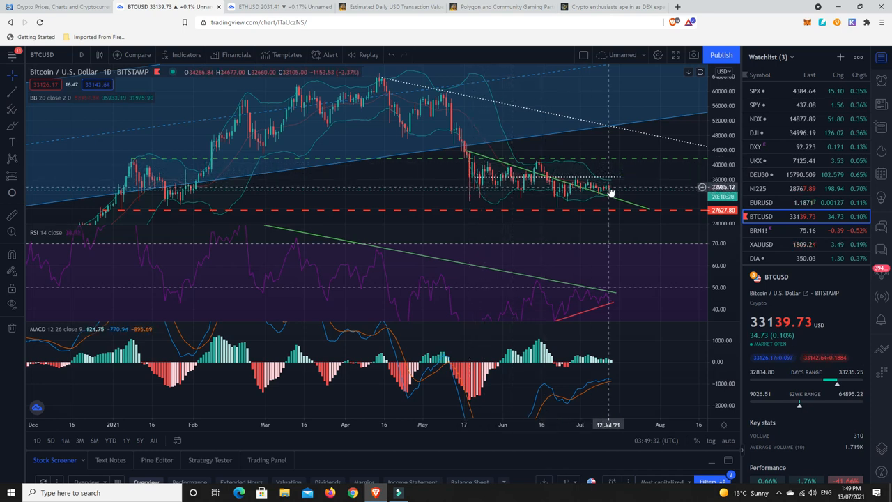
mouse_move(626, 212)
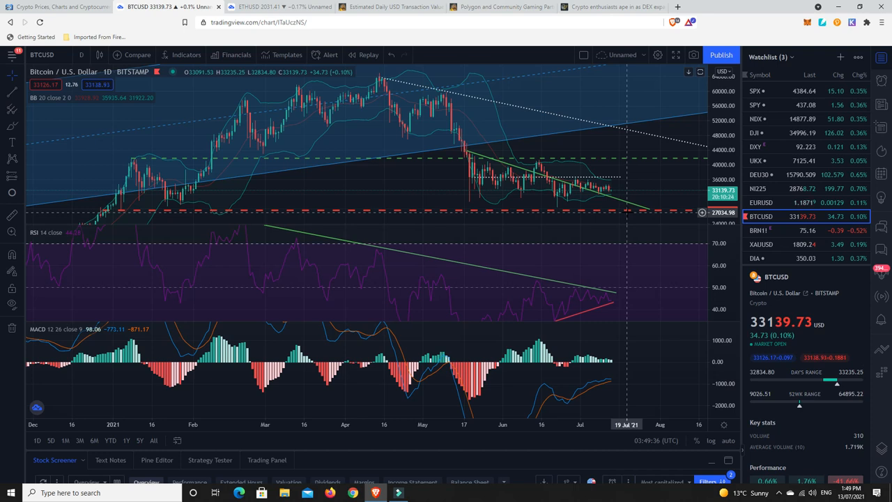
mouse_move(686, 106)
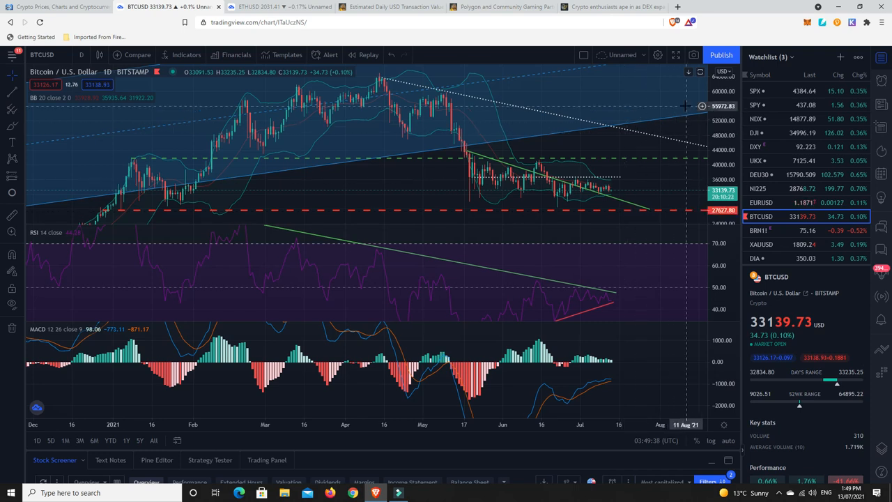
mouse_move(602, 201)
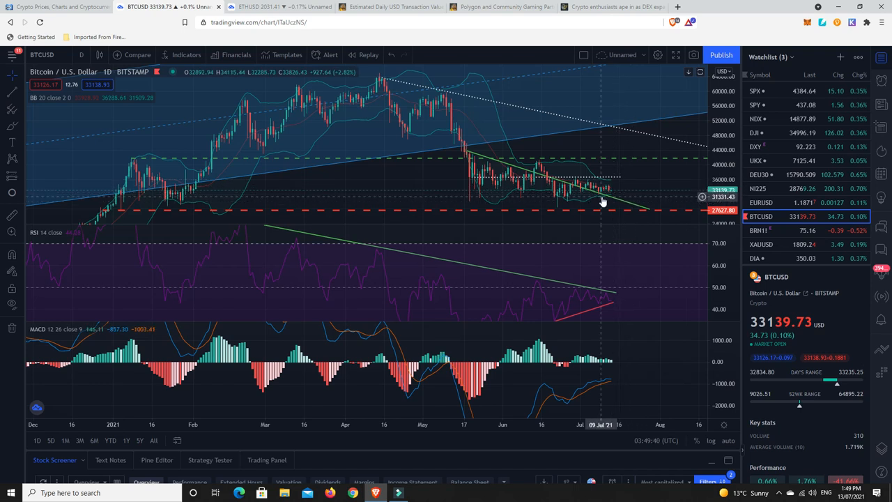
mouse_move(613, 194)
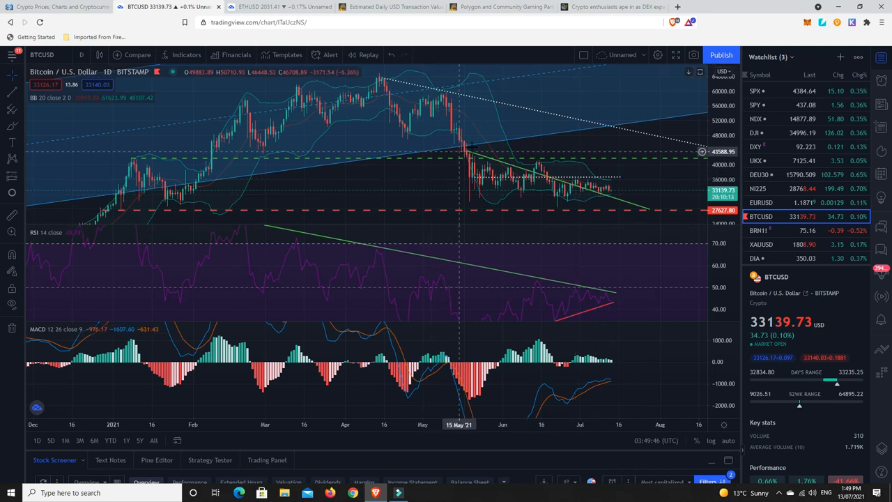
mouse_move(496, 128)
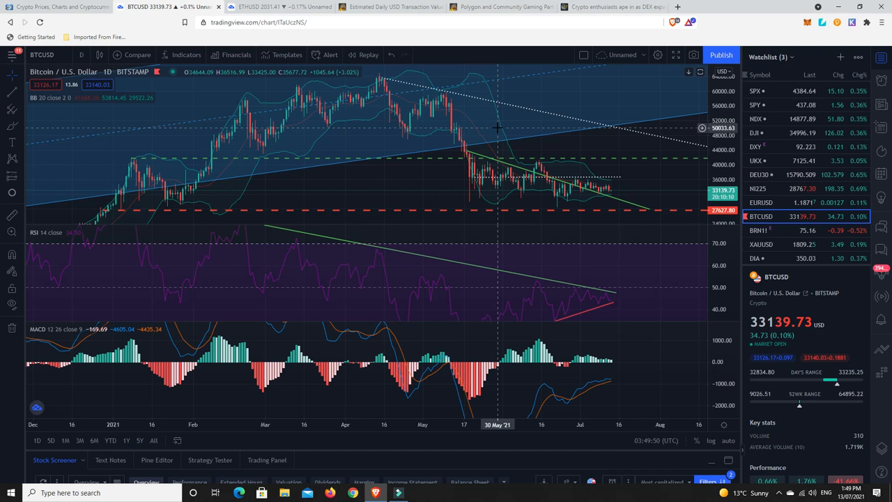
mouse_move(564, 195)
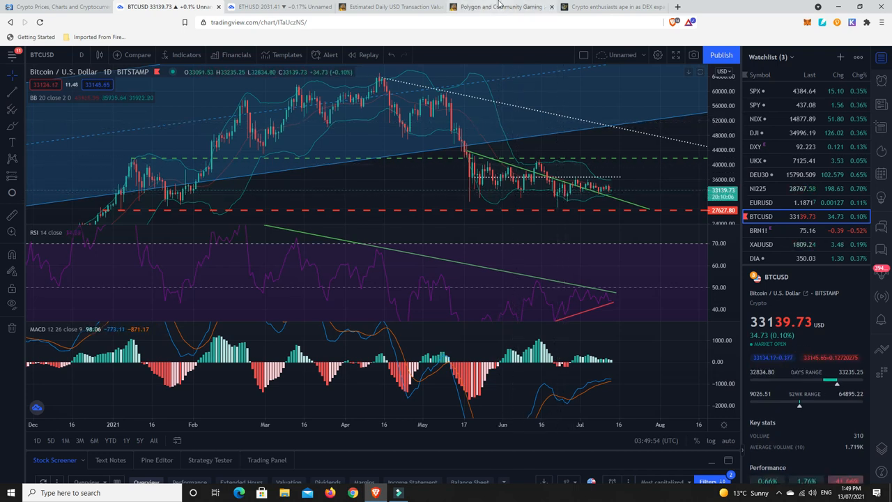
mouse_move(499, 6)
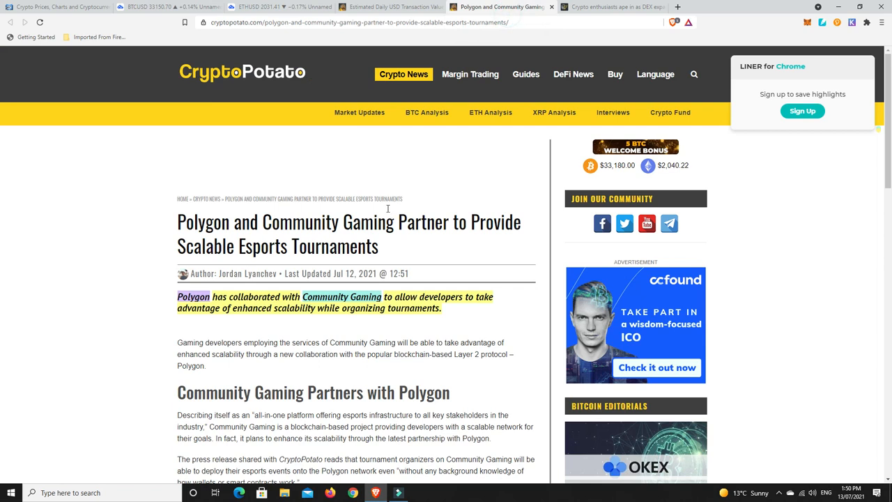
Step: Read the Polygon esports article, then switch to the Cointelegraph DEX-to-Polygon article
scroll("down", 3)
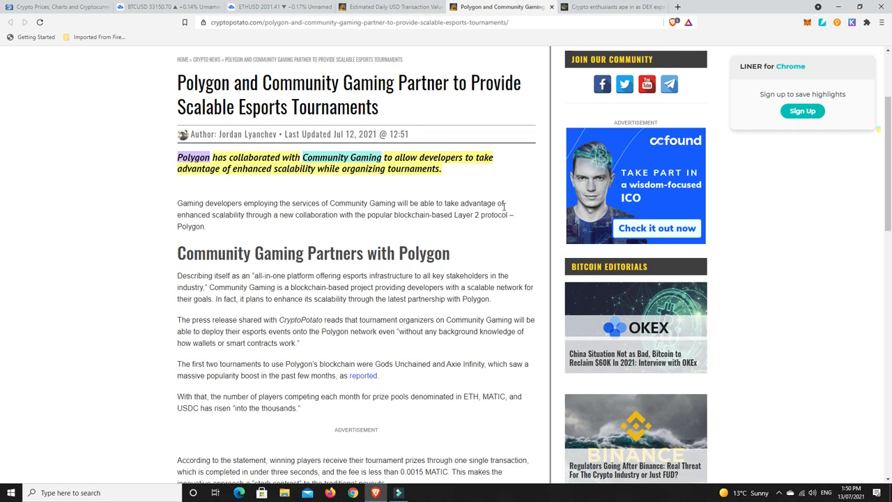
mouse_move(498, 195)
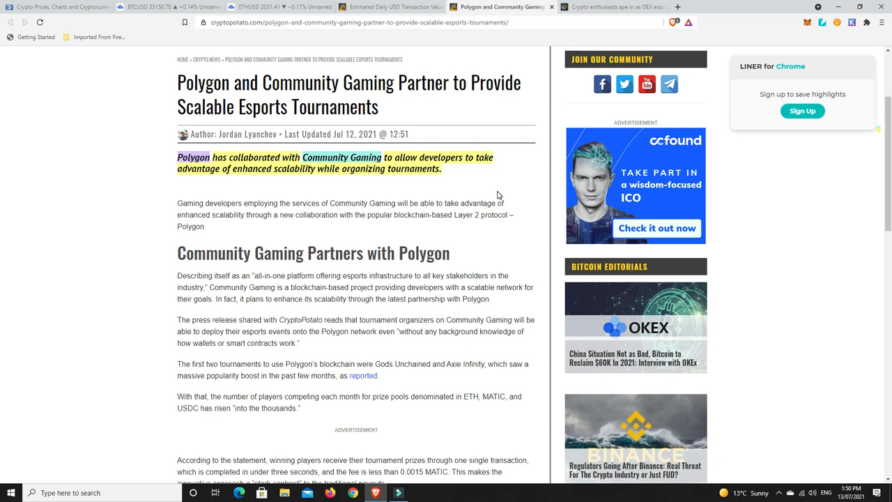
mouse_move(494, 192)
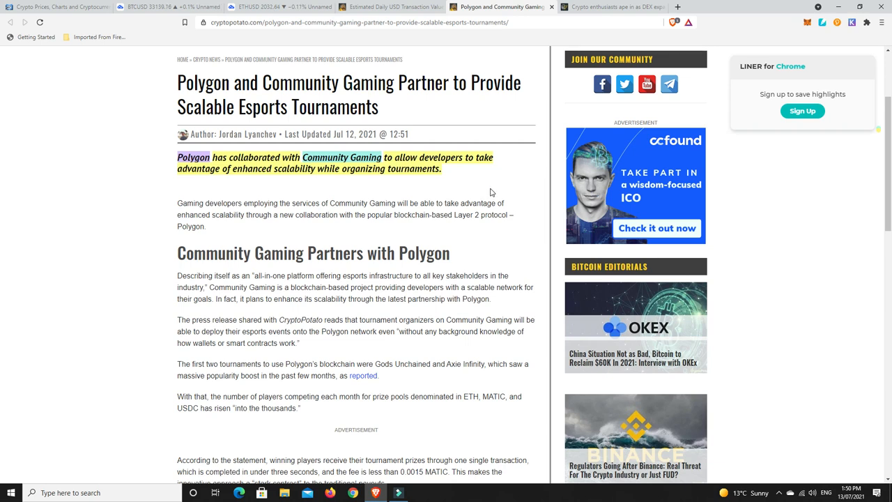
mouse_move(424, 201)
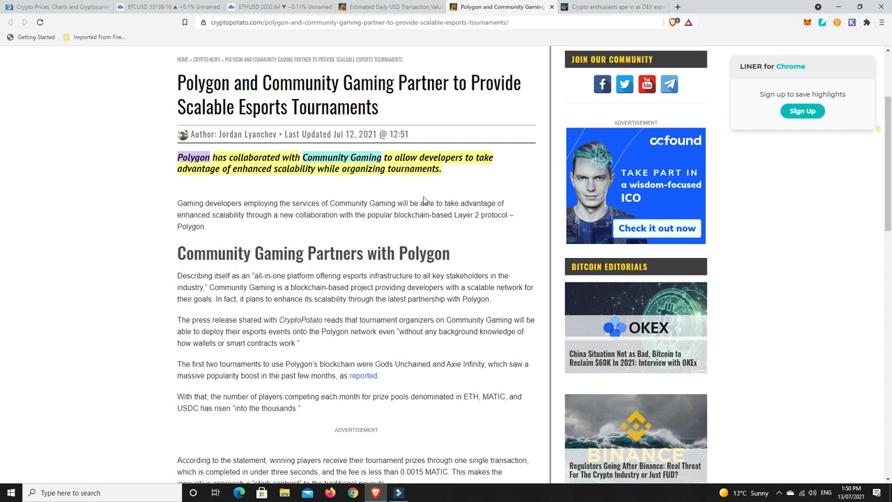
mouse_move(317, 178)
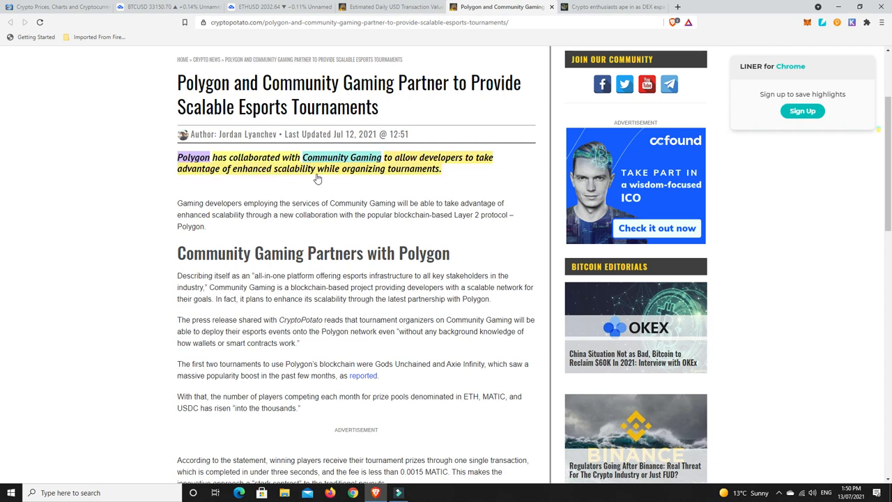
mouse_move(340, 175)
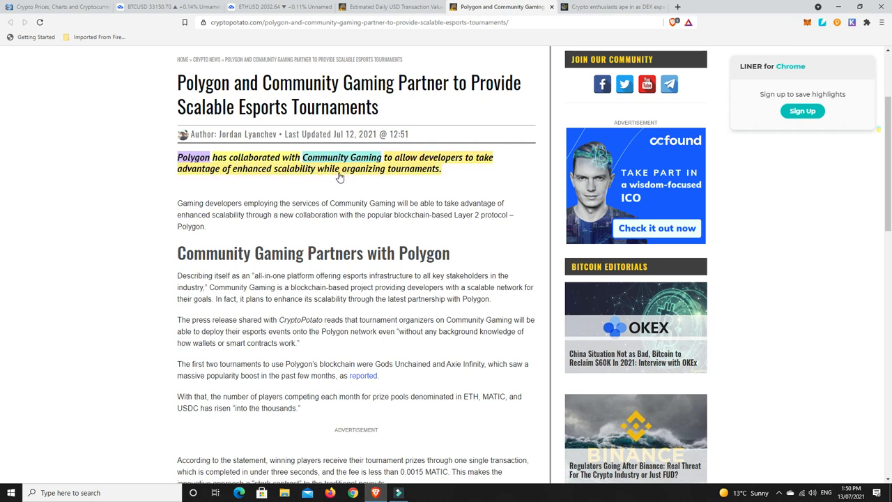
mouse_move(427, 195)
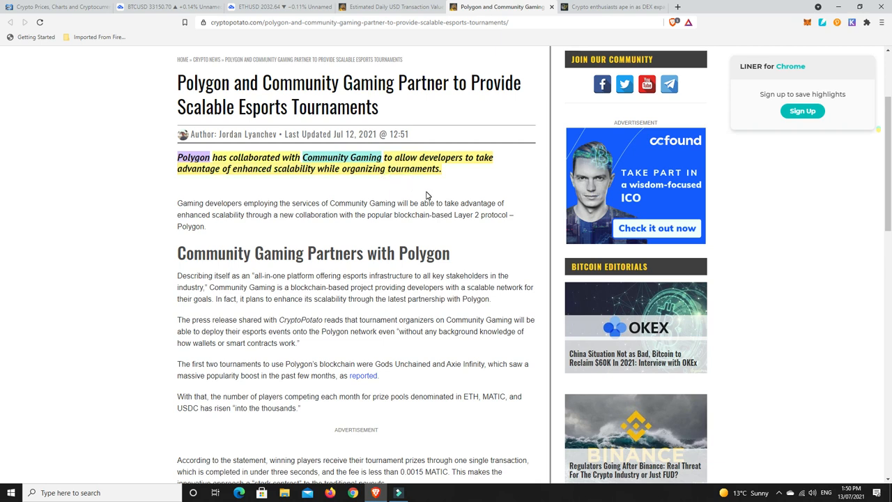
left_click(612, 7)
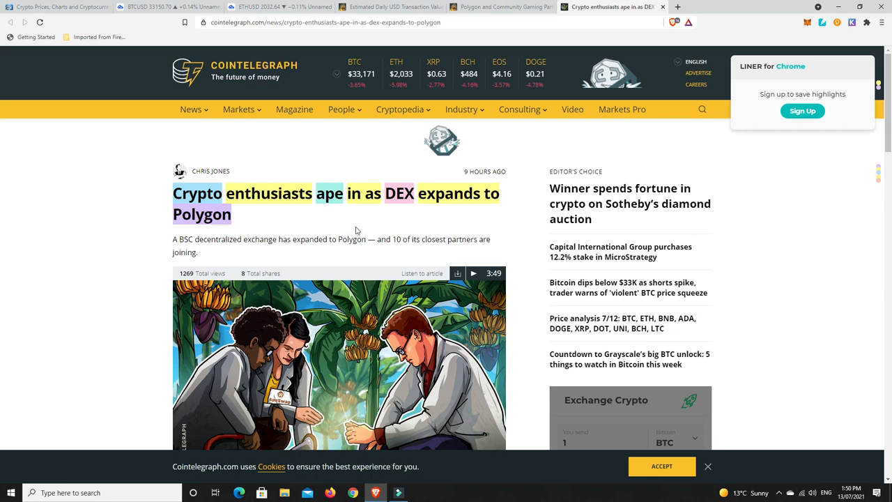
mouse_move(288, 237)
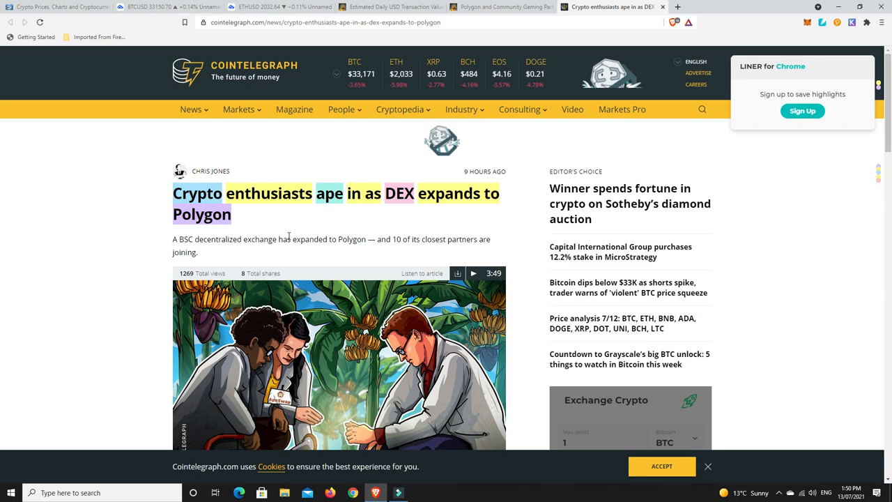
Step: Read the Cointelegraph paragraphs on ApeSwap's multi-chain plans and BANANA bridge, then scroll back to the top image
scroll("down", 3)
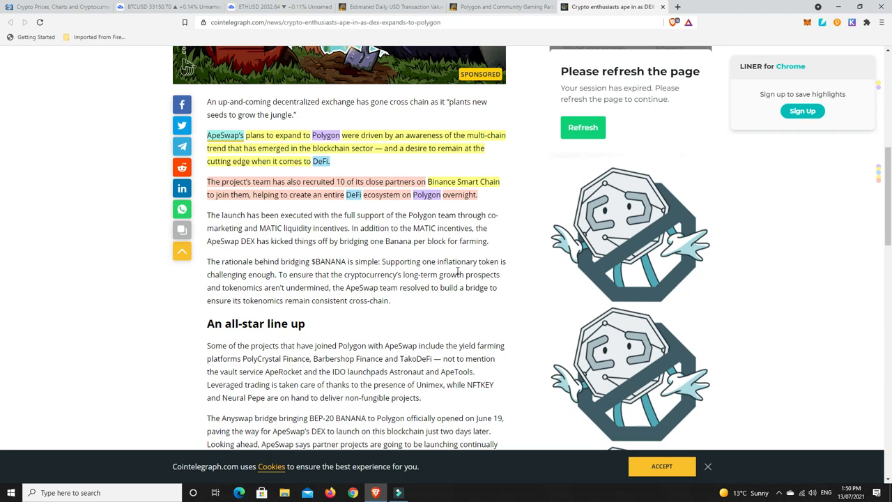
mouse_move(521, 261)
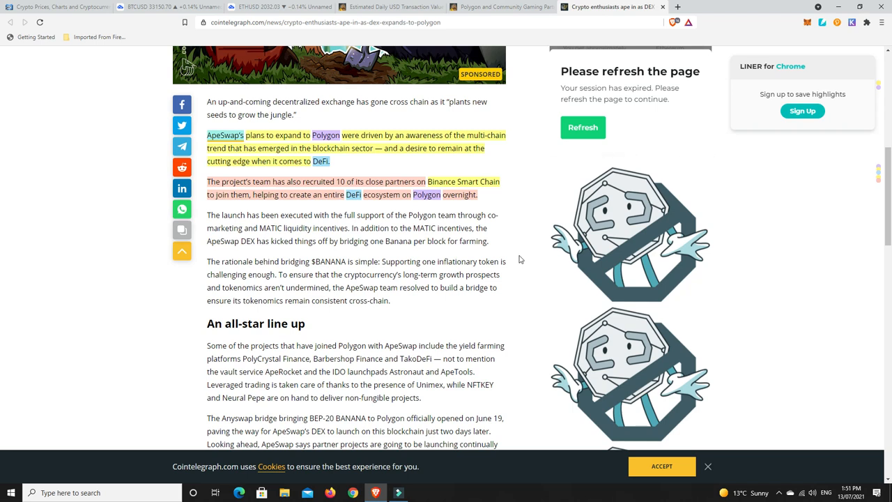
mouse_move(546, 248)
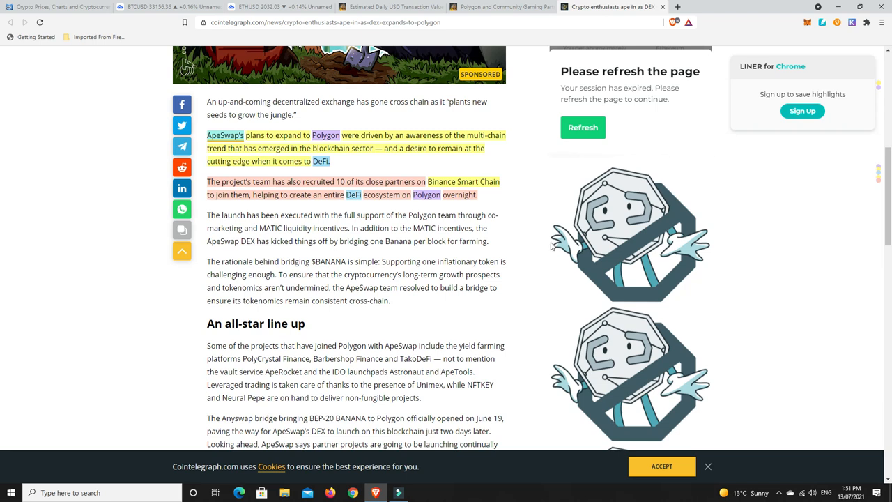
mouse_move(481, 195)
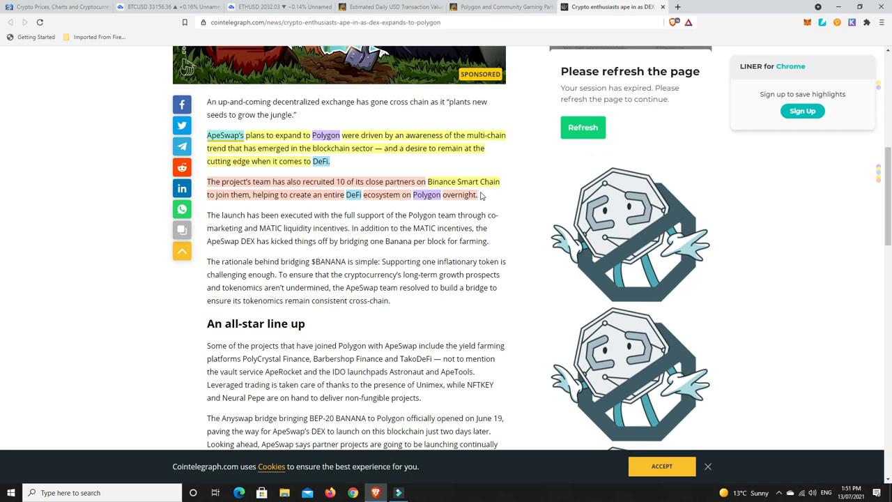
mouse_move(290, 211)
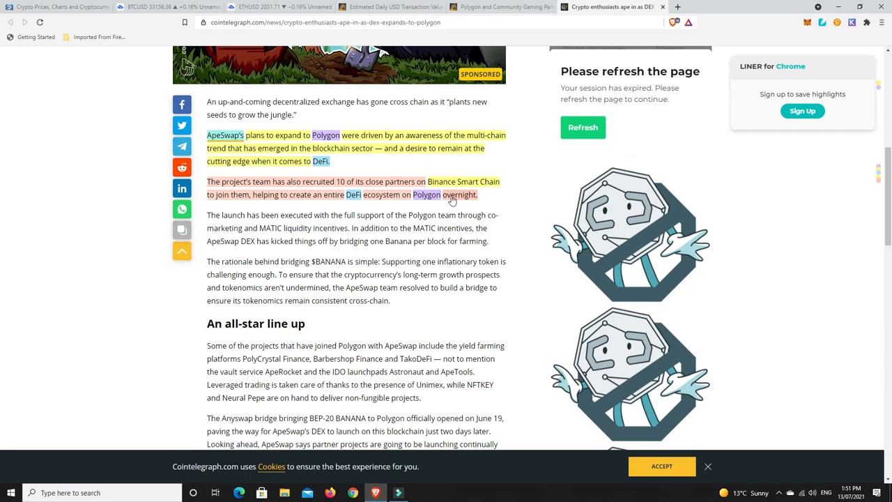
mouse_move(512, 206)
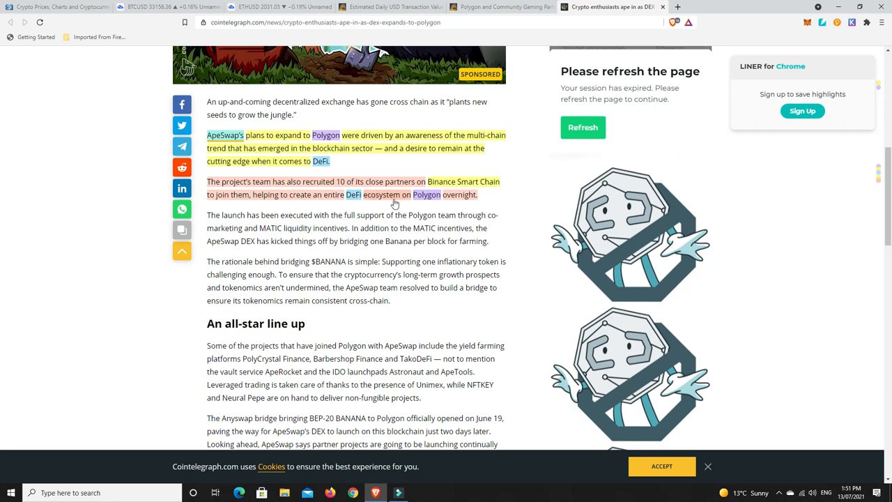
mouse_move(426, 209)
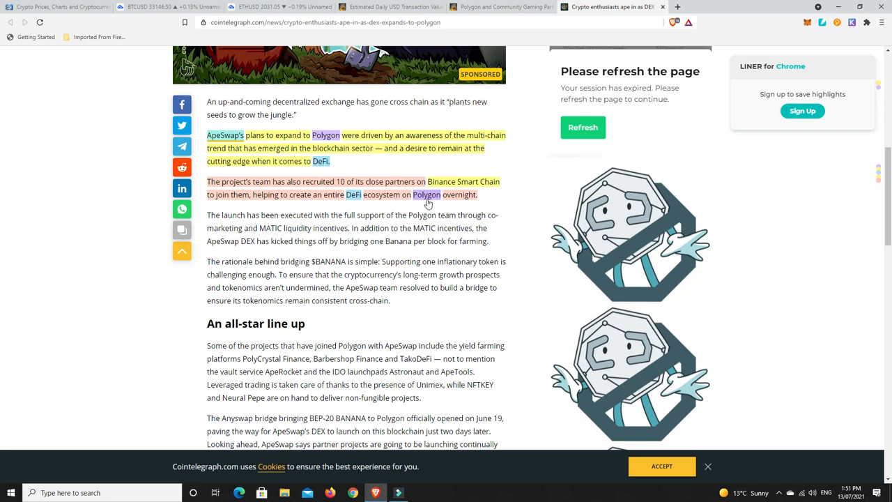
mouse_move(518, 212)
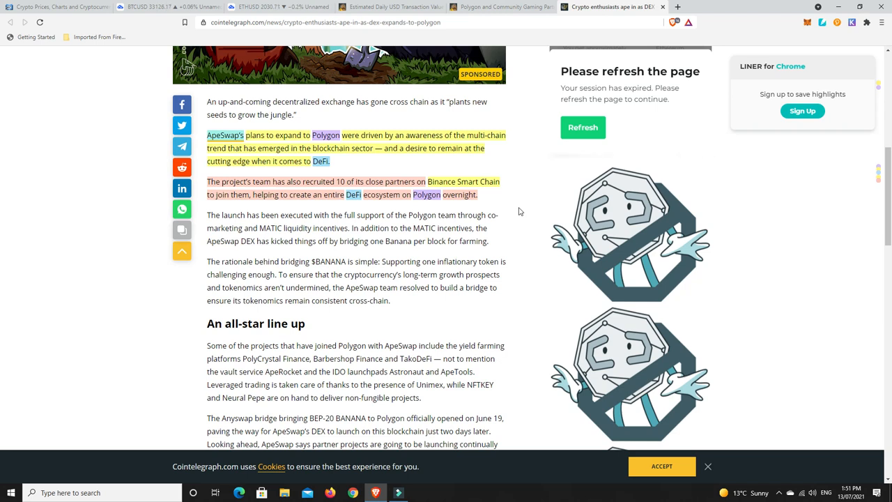
scroll("up", 3)
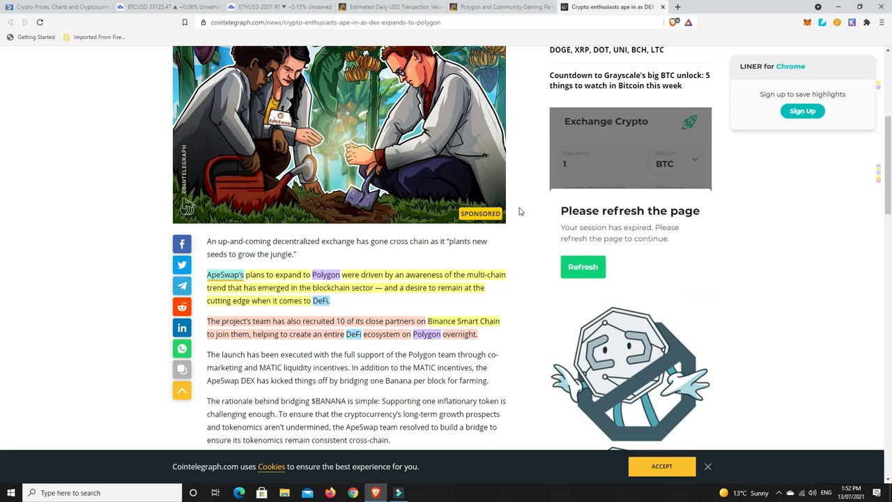
mouse_move(399, 257)
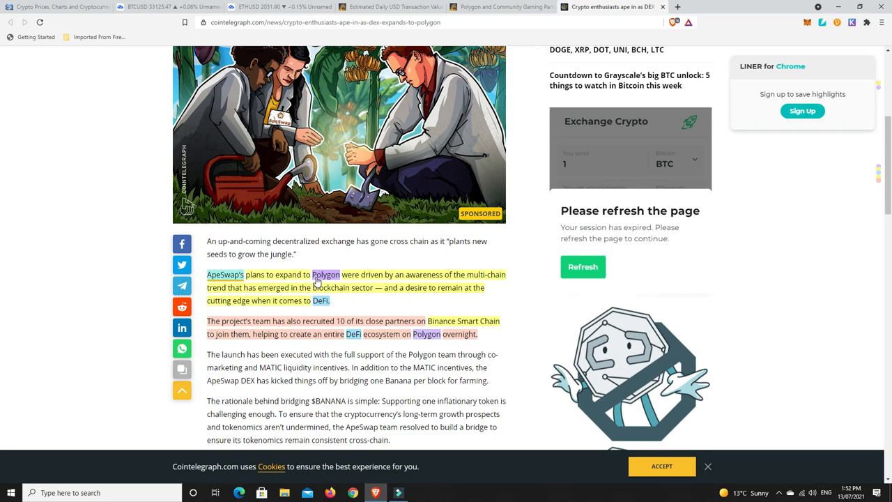
mouse_move(333, 279)
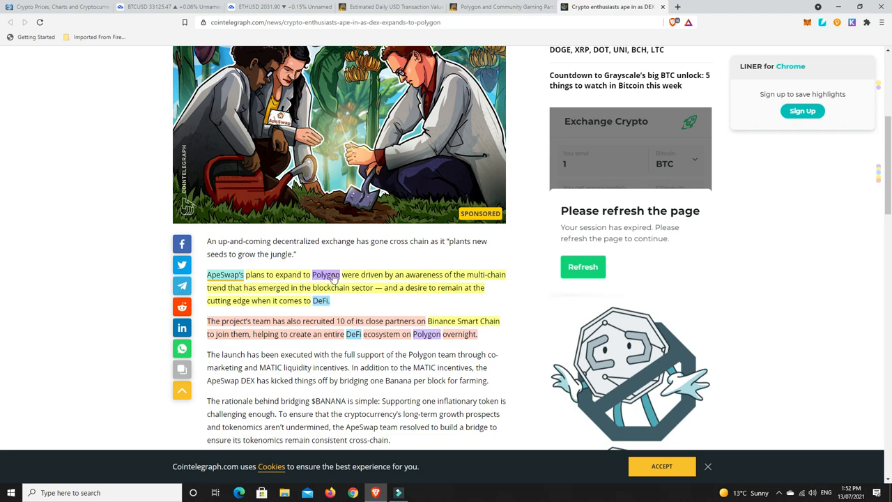
mouse_move(318, 266)
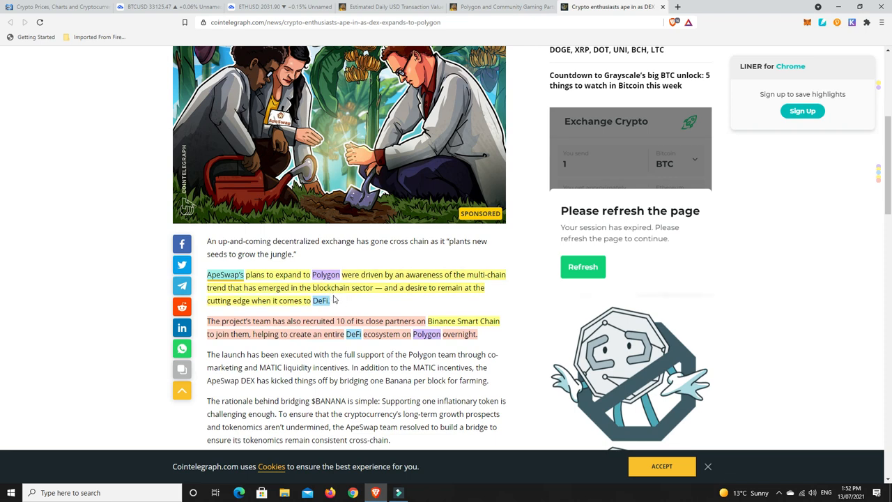
mouse_move(517, 284)
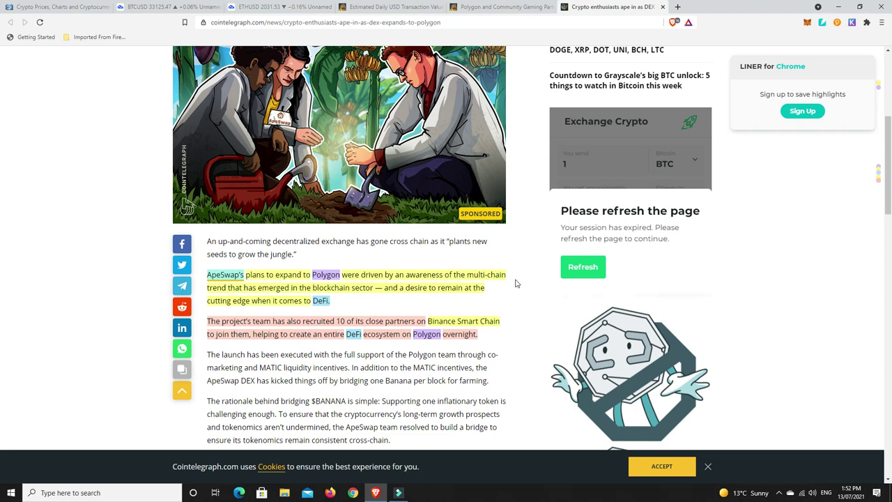
scroll("up", 3)
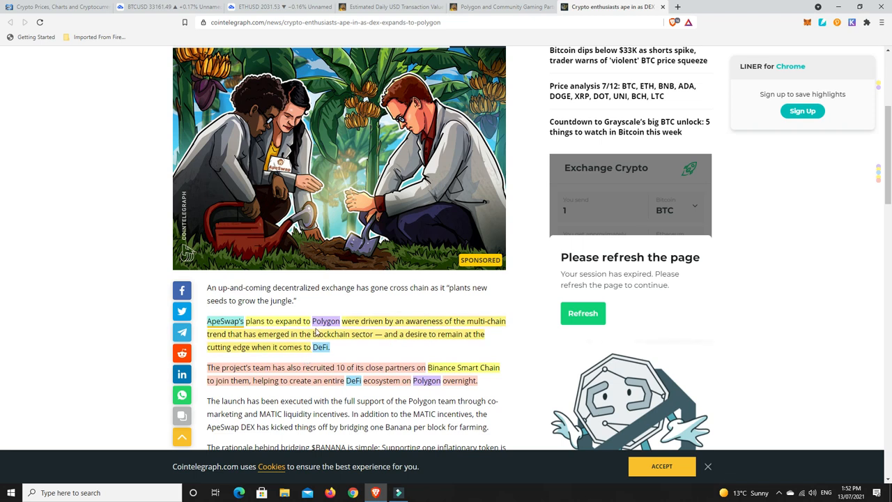
mouse_move(526, 270)
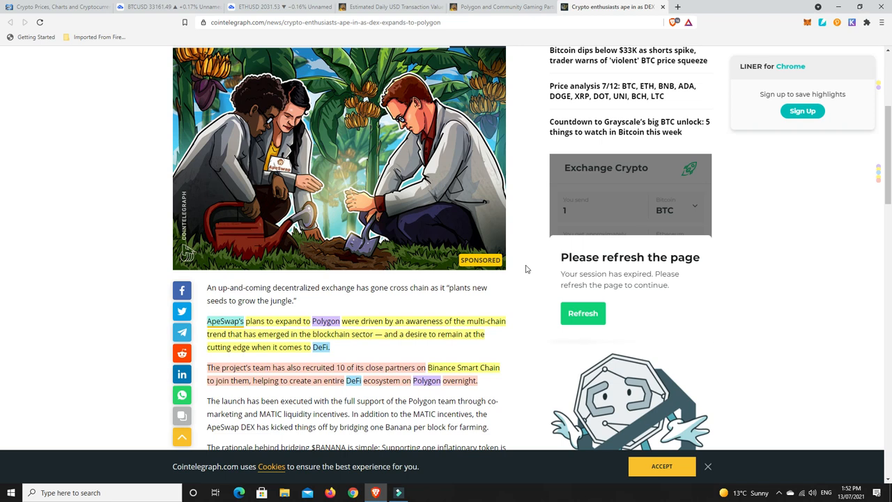
mouse_move(541, 259)
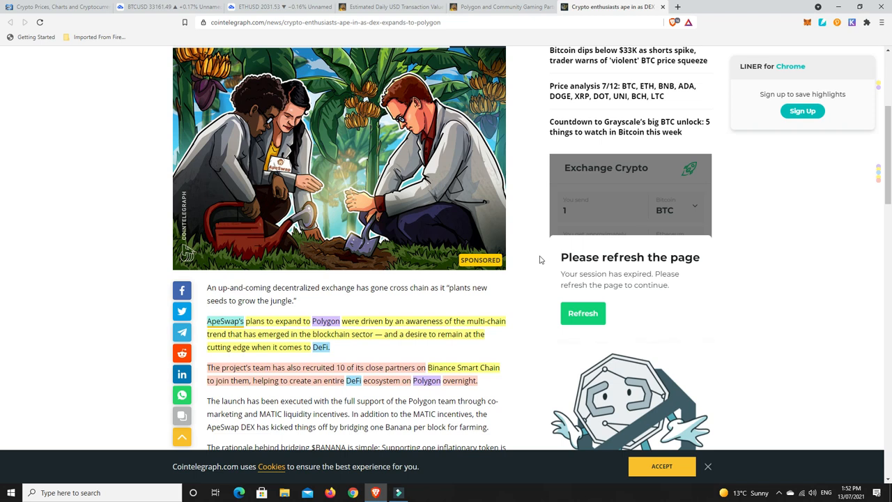
mouse_move(326, 321)
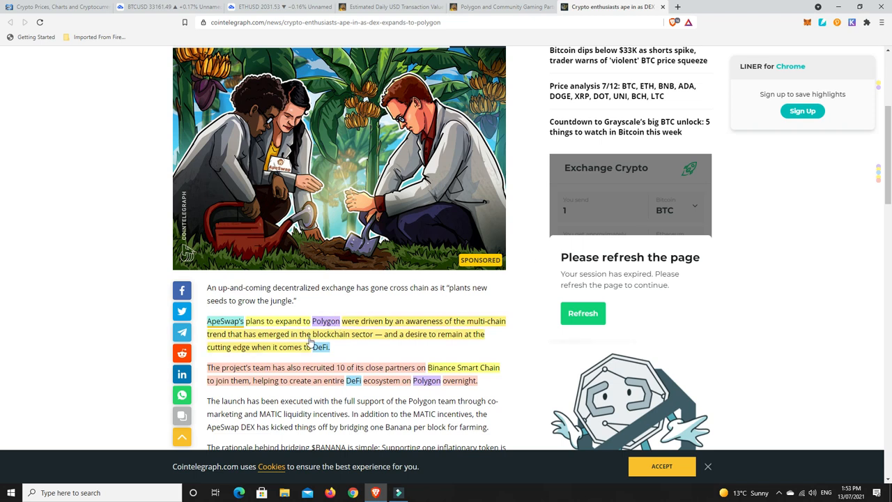
mouse_move(518, 264)
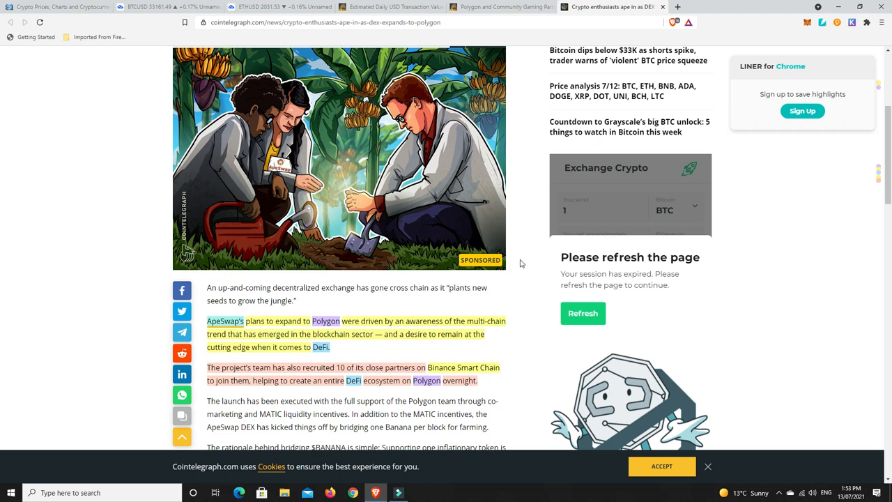
mouse_move(520, 271)
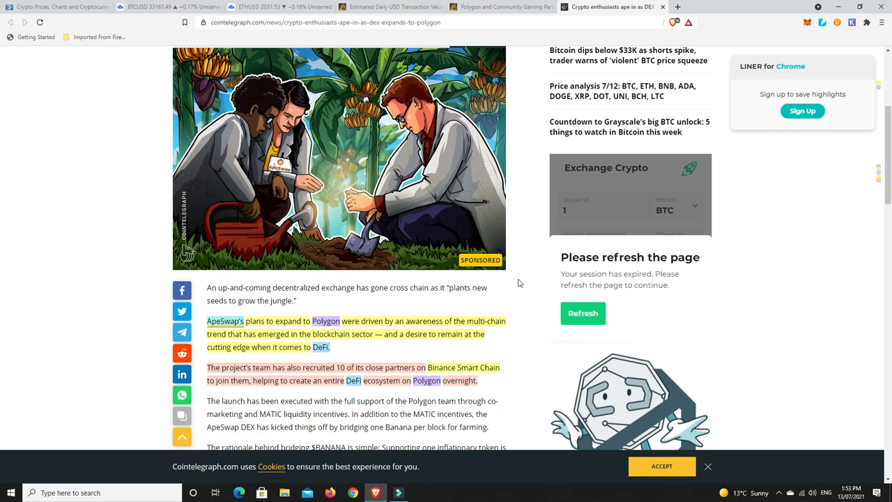
scroll("up", 3)
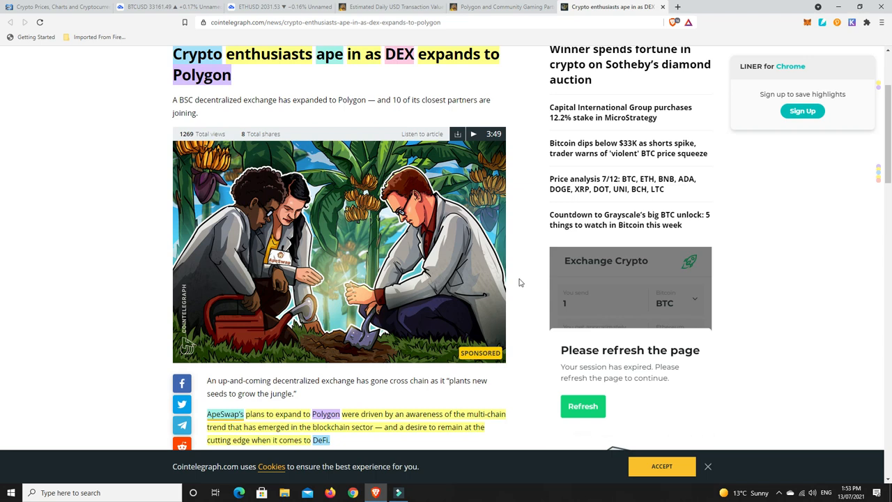
mouse_move(524, 282)
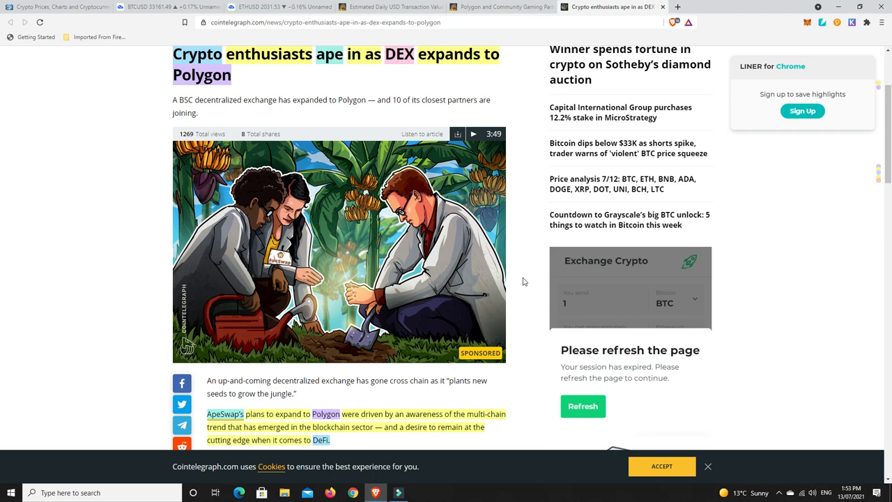
mouse_move(521, 280)
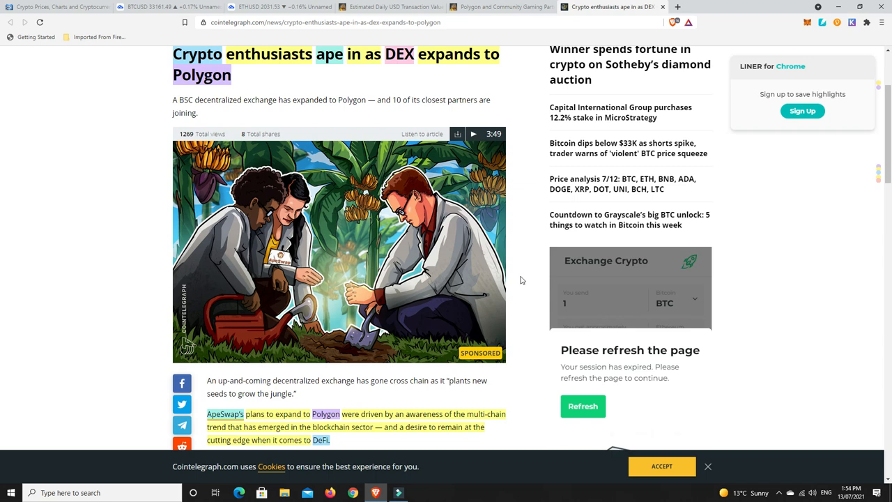
mouse_move(517, 281)
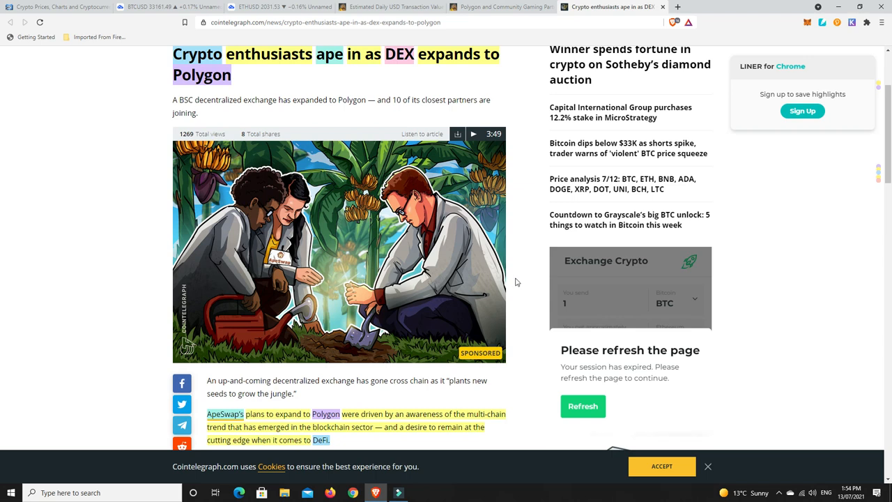